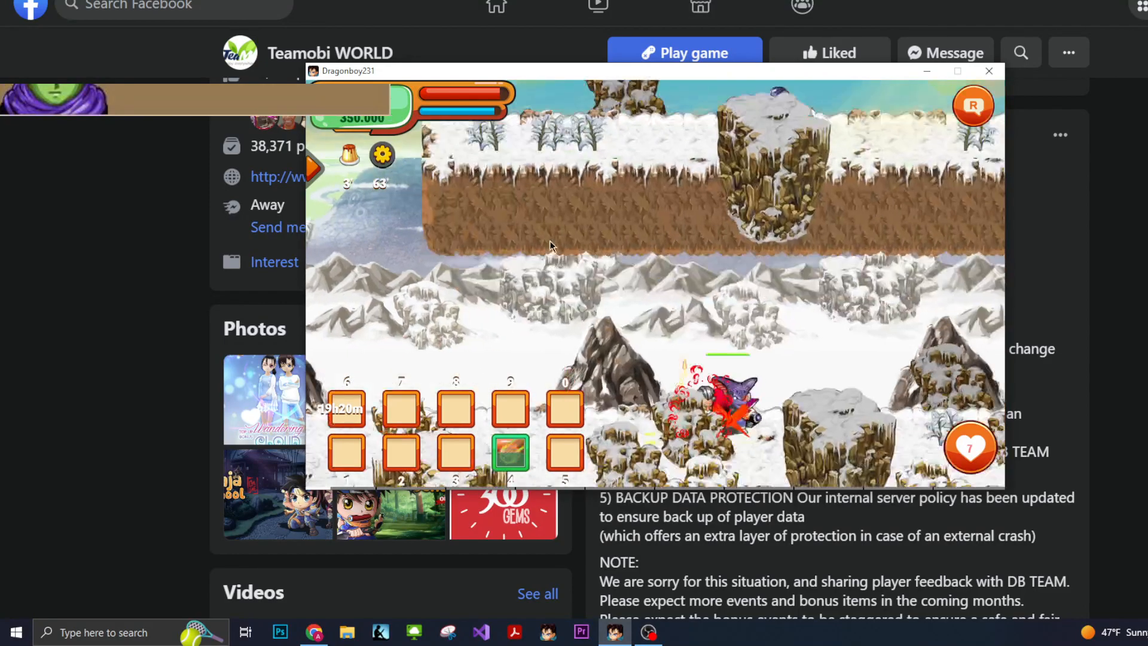
# Step: Move the Dragonboy game window aside and read through the Rollback Compensation 2 post, highlighting the BONUS GOLD paragraph
pyautogui.click(987, 71)
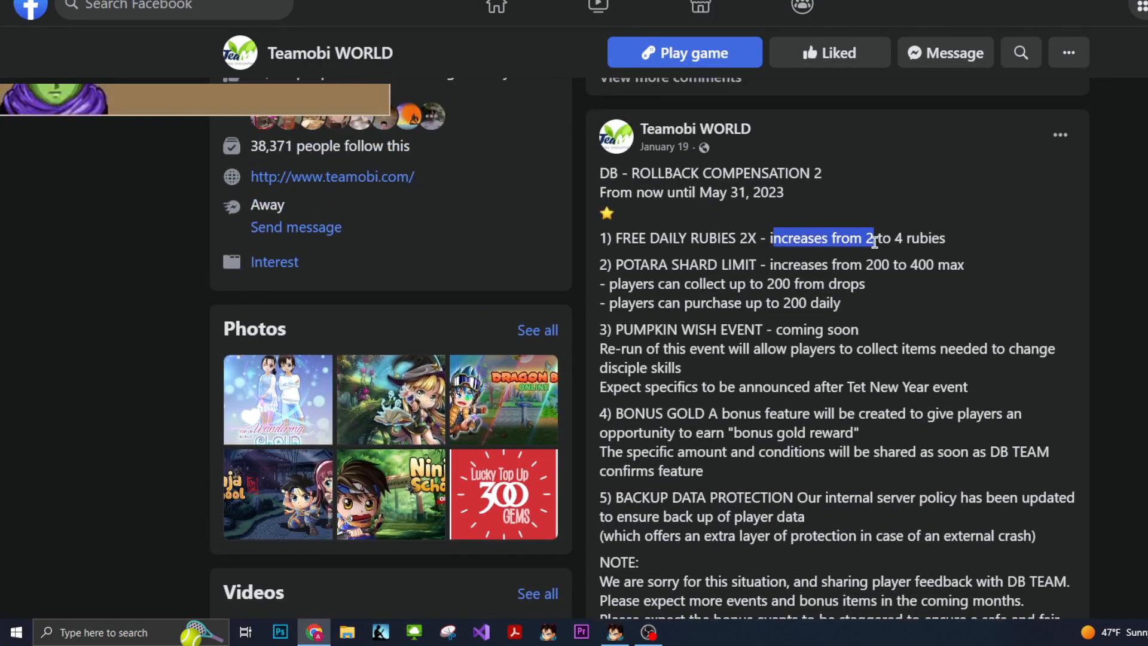
pyautogui.click(726, 308)
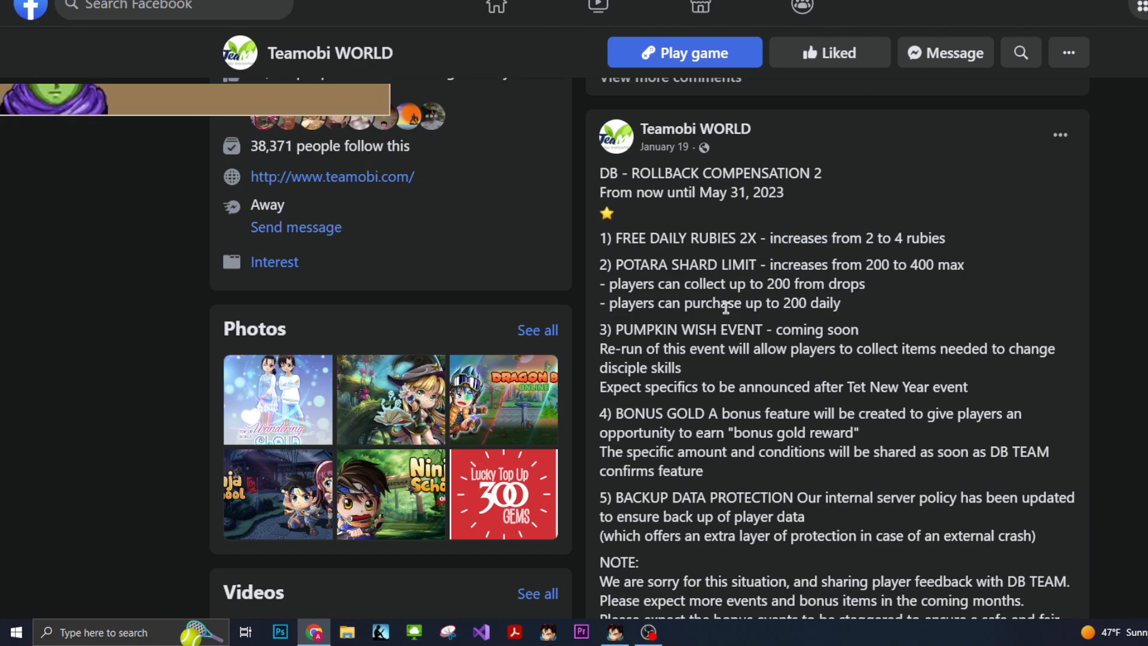
pyautogui.scroll(-3)
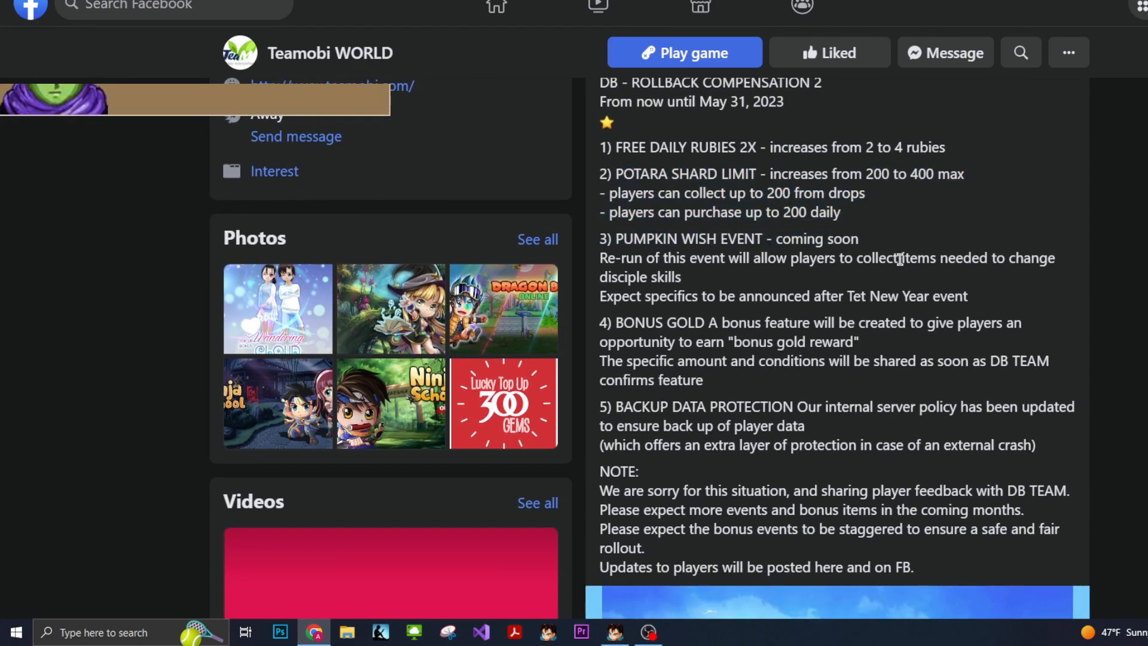
pyautogui.moveTo(776, 206)
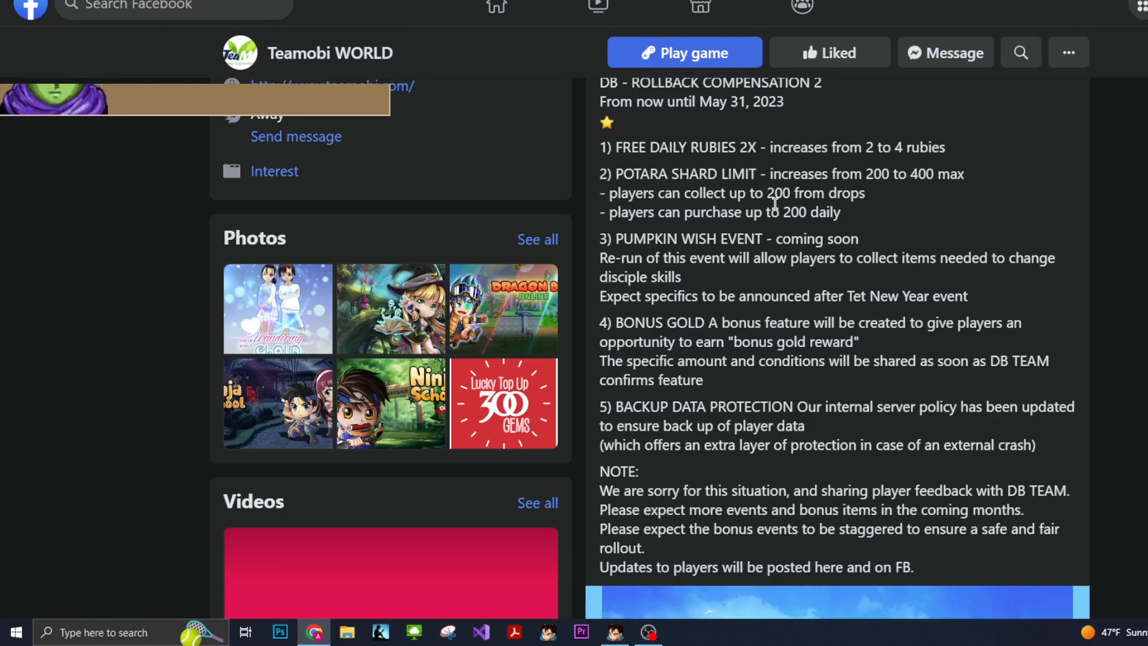
pyautogui.moveTo(763, 288)
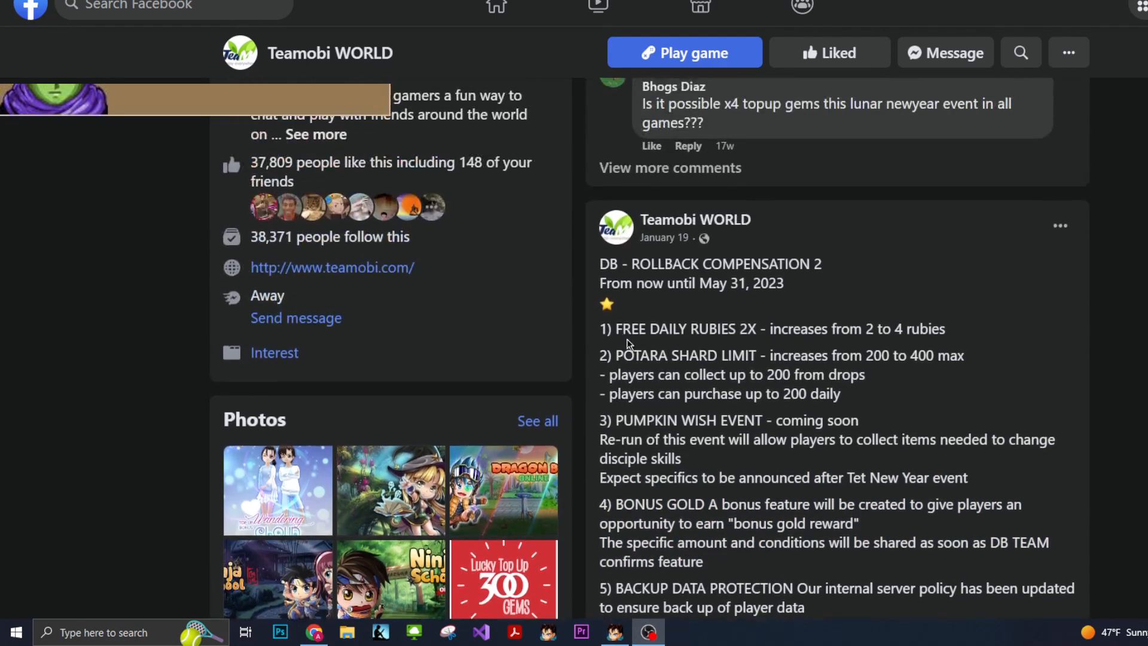
pyautogui.moveTo(696, 350)
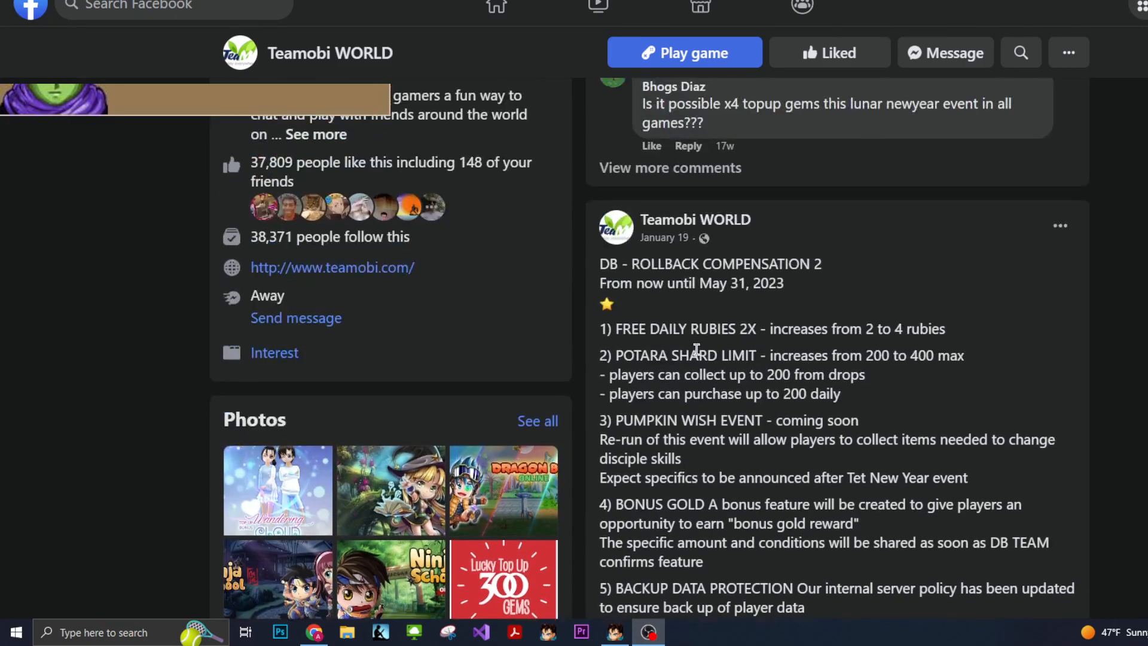
pyautogui.scroll(-3)
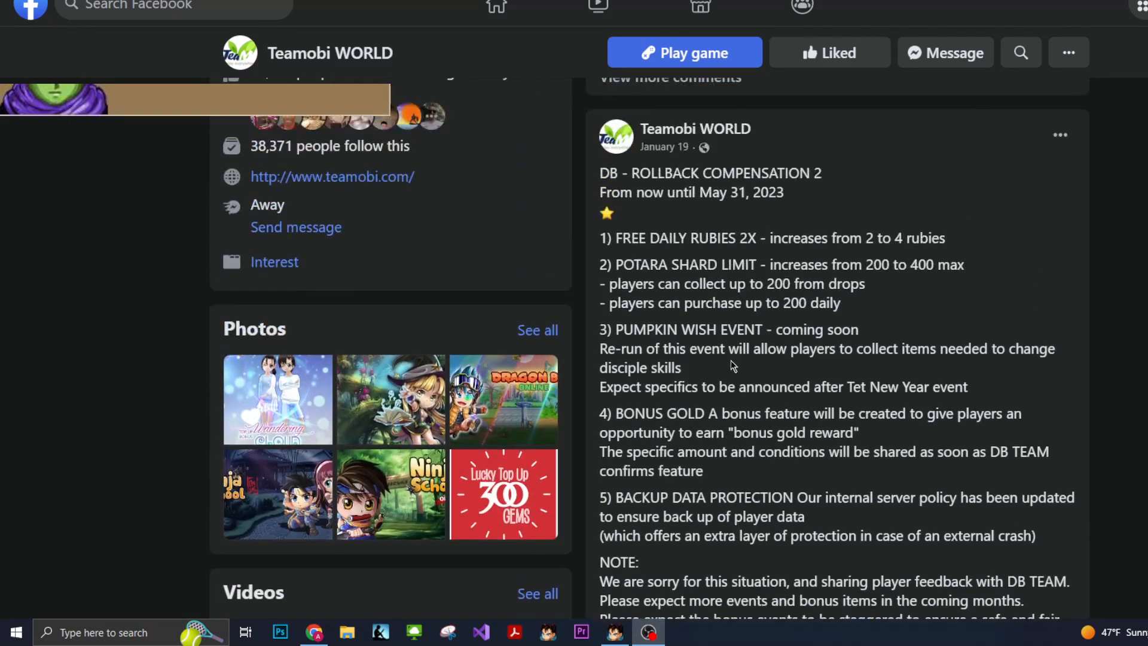
pyautogui.moveTo(599, 413); pyautogui.dragTo(703, 471)
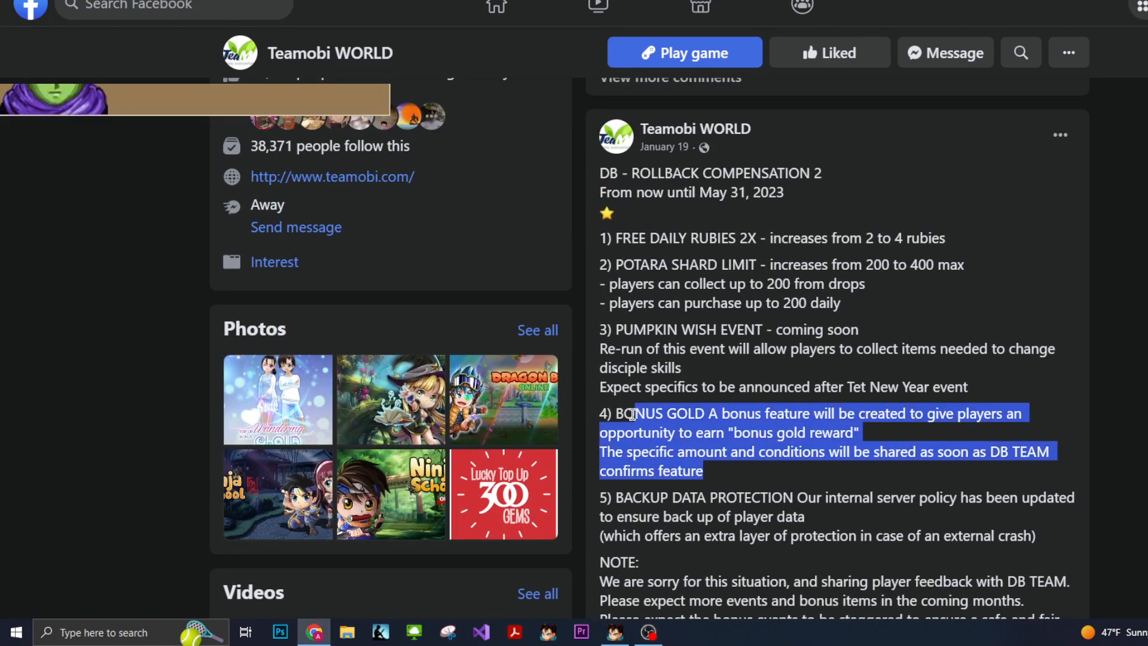
pyautogui.click(708, 467)
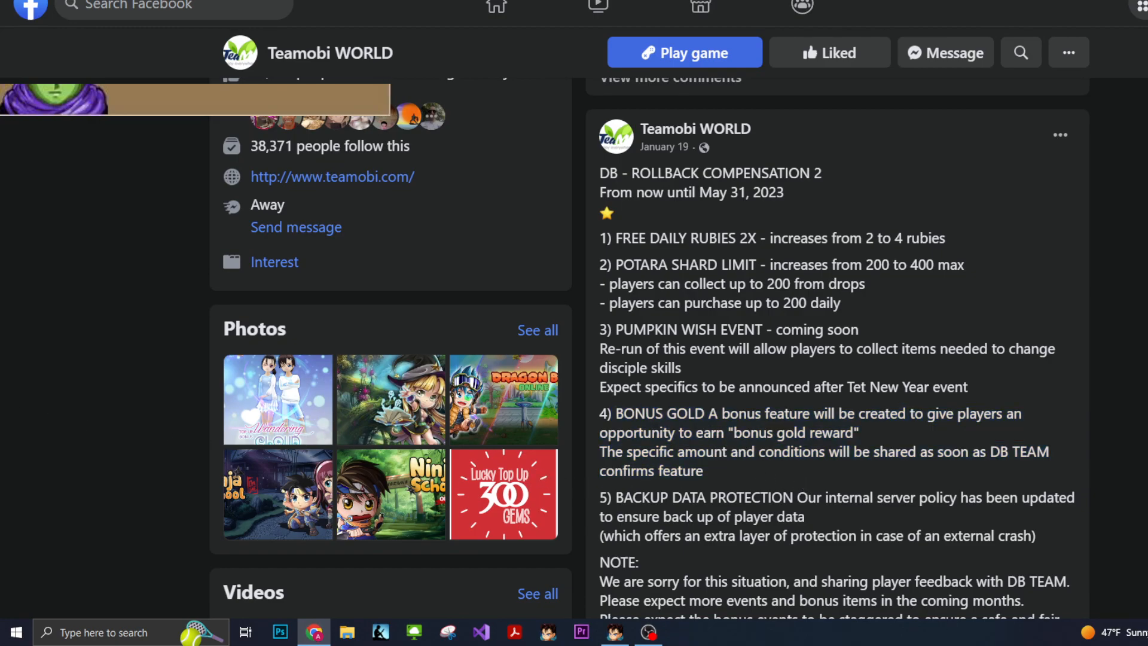
pyautogui.moveTo(925, 351)
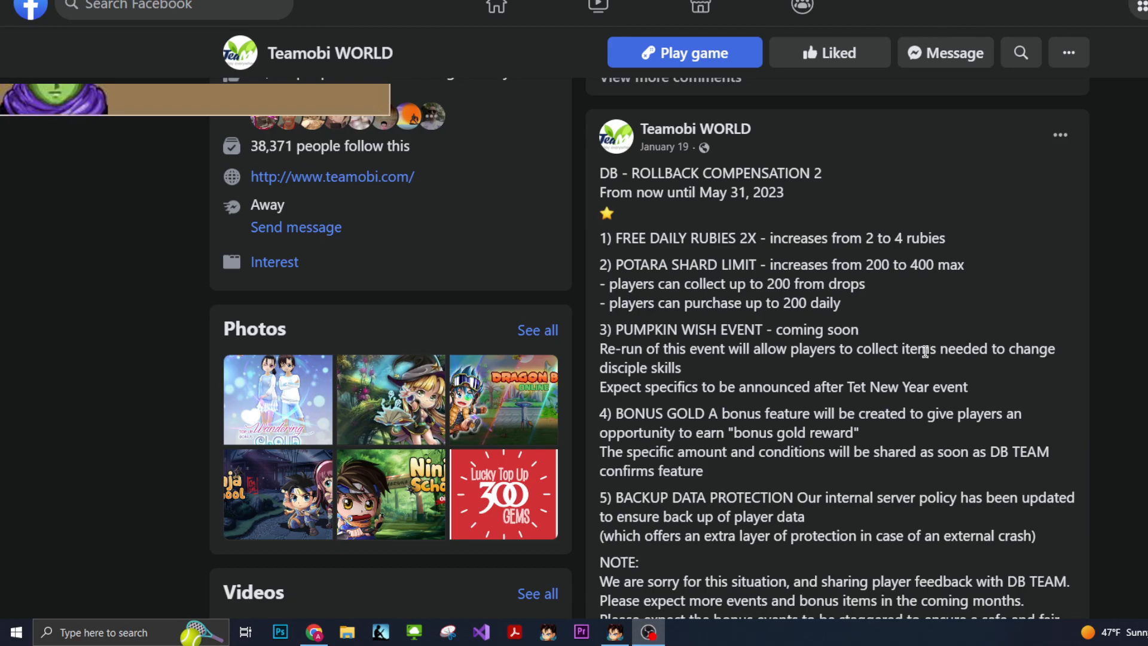
pyautogui.moveTo(819, 376)
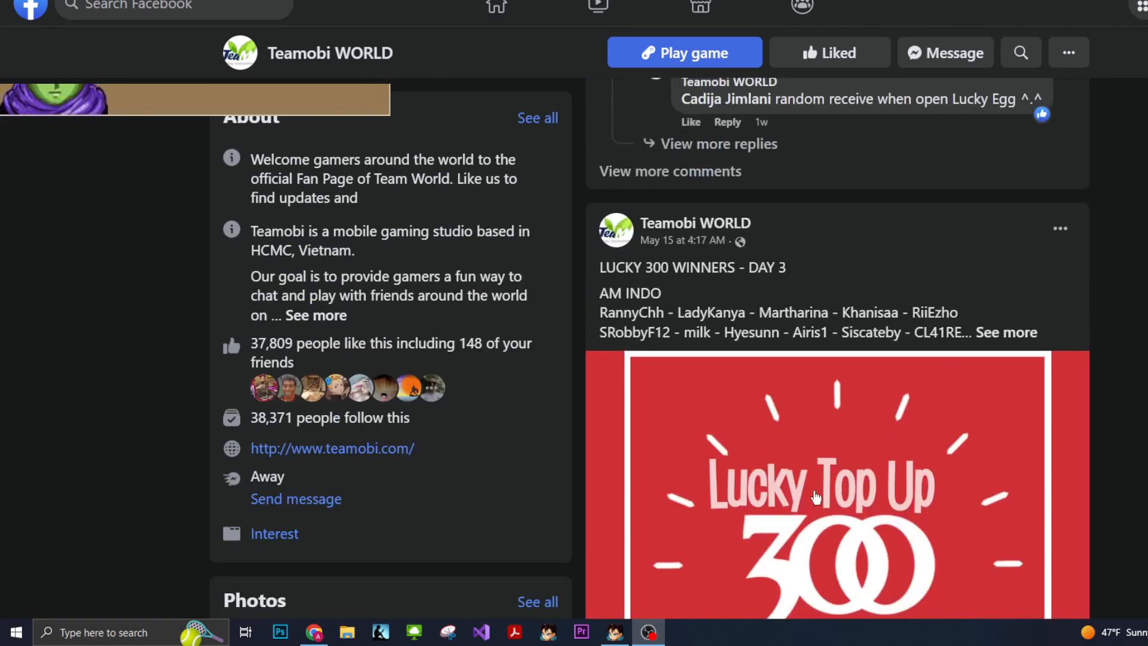
# Step: Scroll to the Return of the King event update post and highlight its Electric Cooker line while reading
pyautogui.scroll(-3)
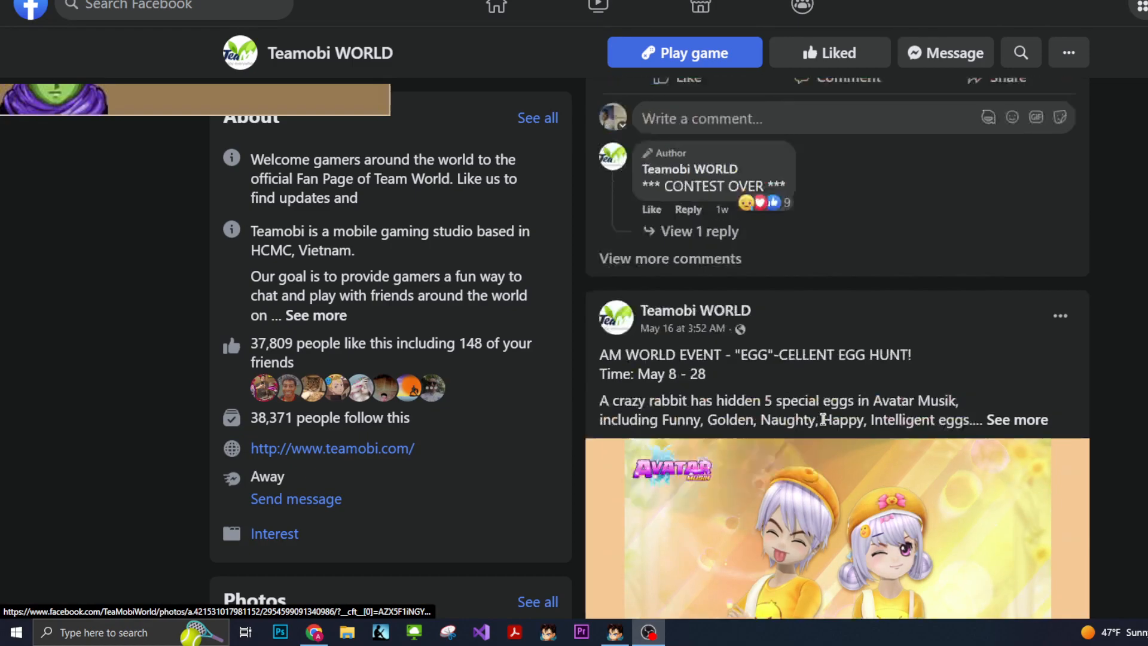
pyautogui.scroll(-3)
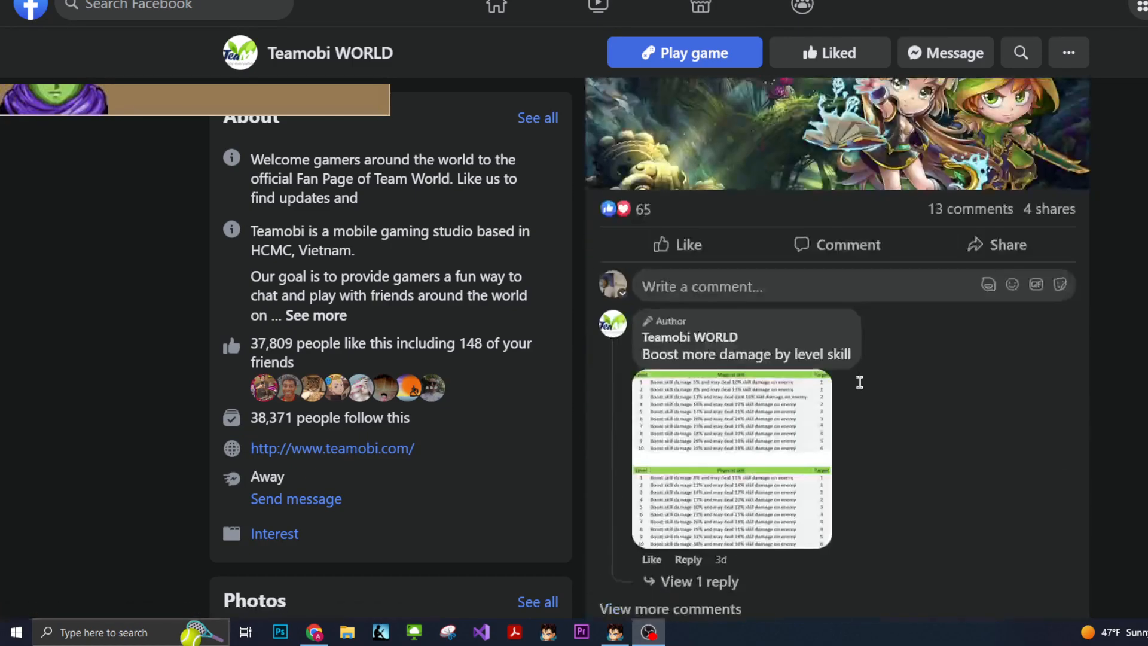
pyautogui.scroll(-3)
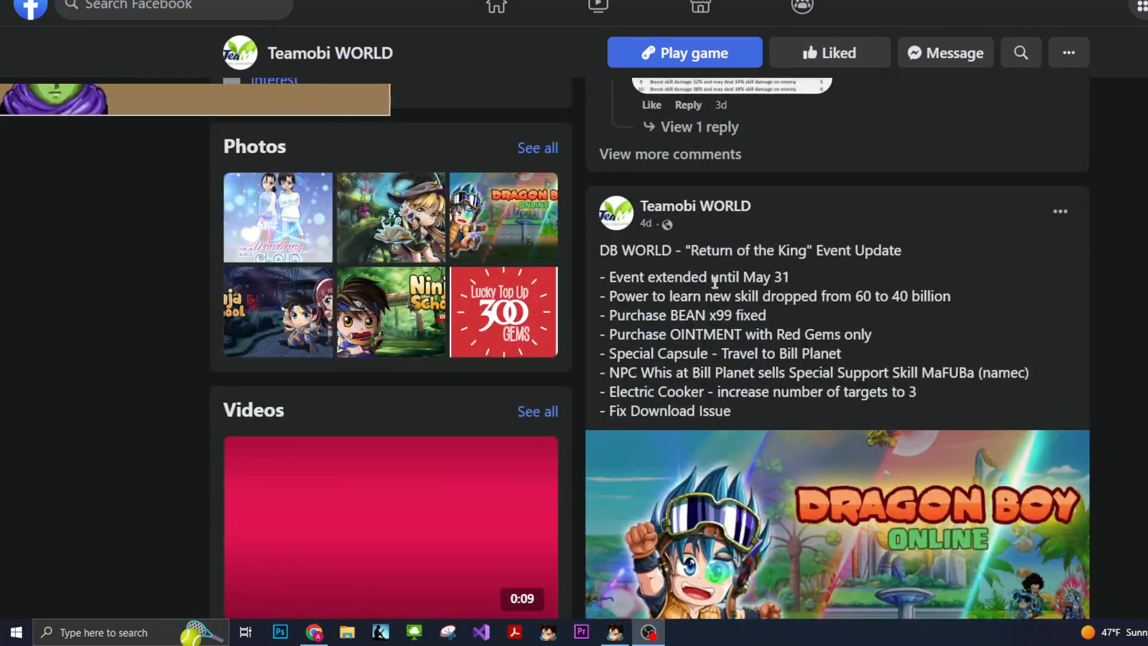
pyautogui.moveTo(716, 525)
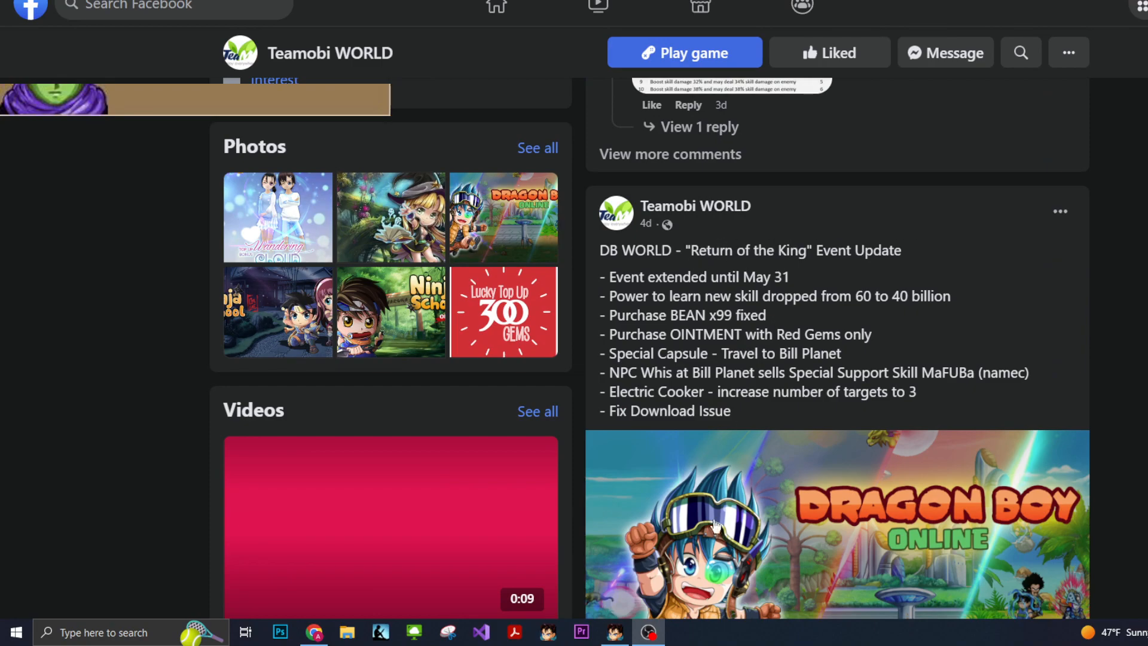
pyautogui.moveTo(653, 273)
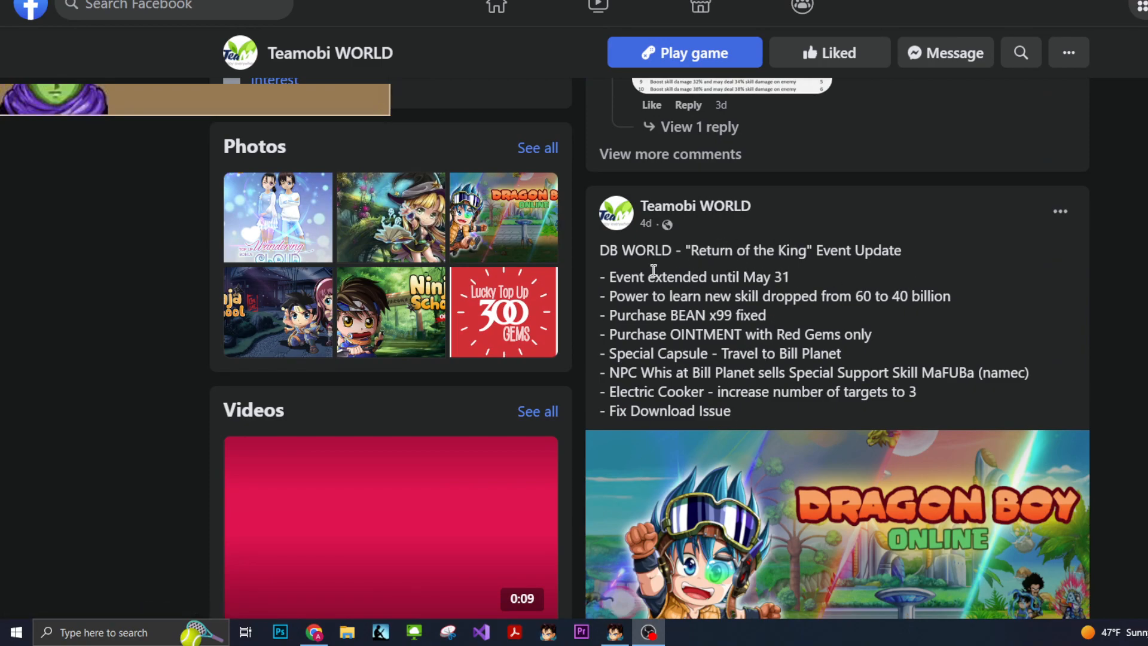
pyautogui.moveTo(615, 292)
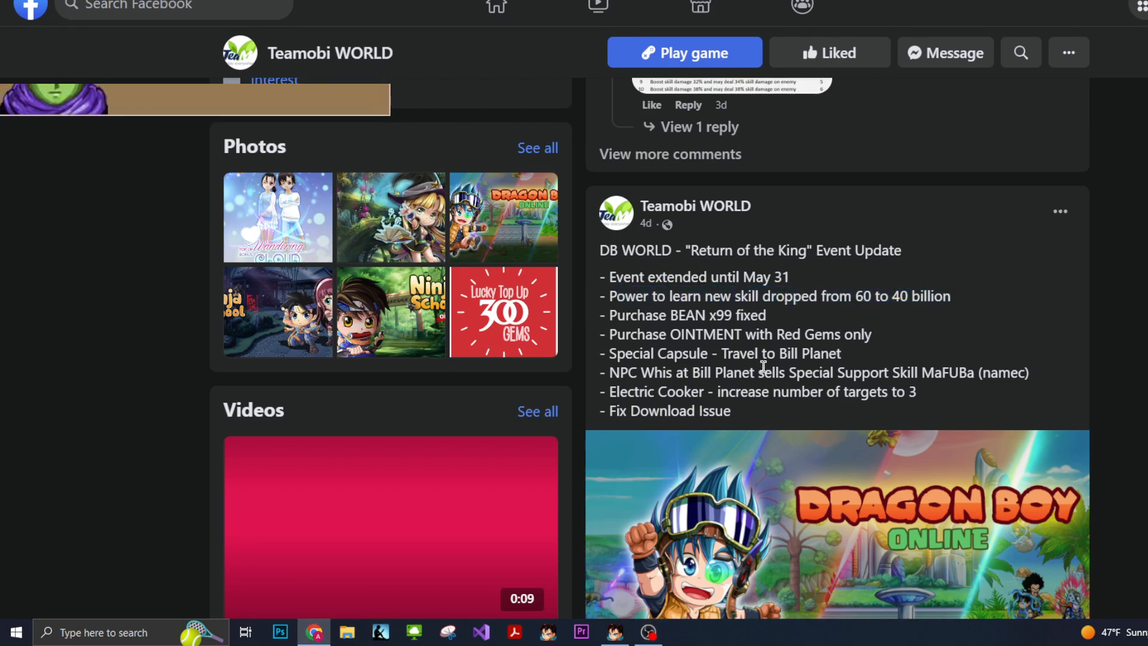
pyautogui.moveTo(615, 424)
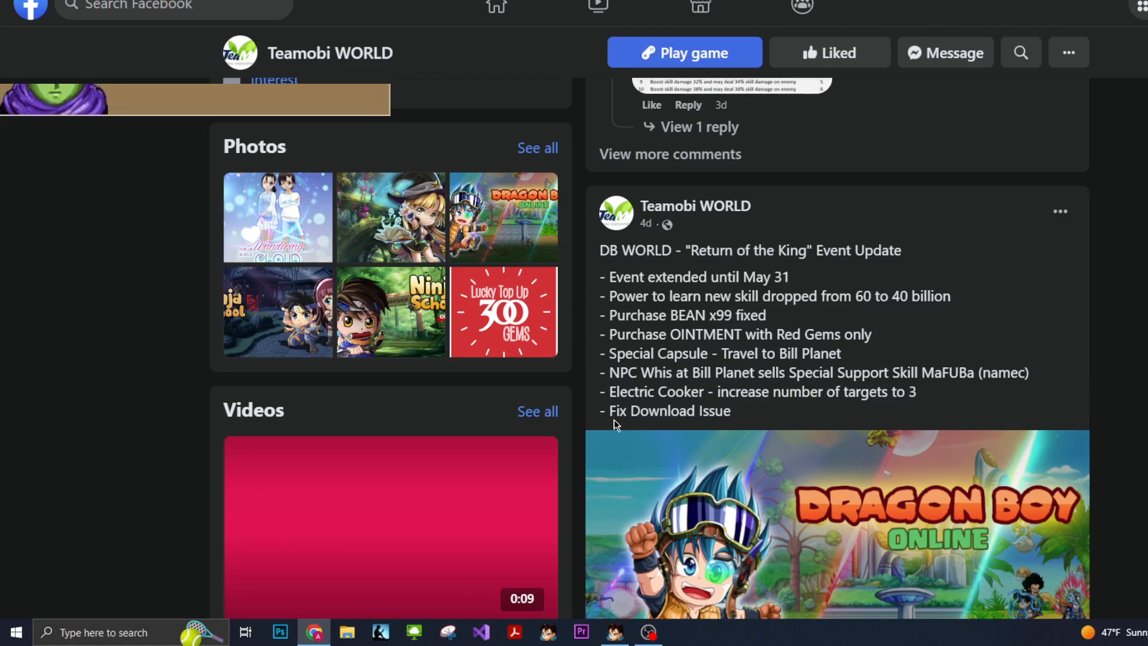
pyautogui.moveTo(678, 334)
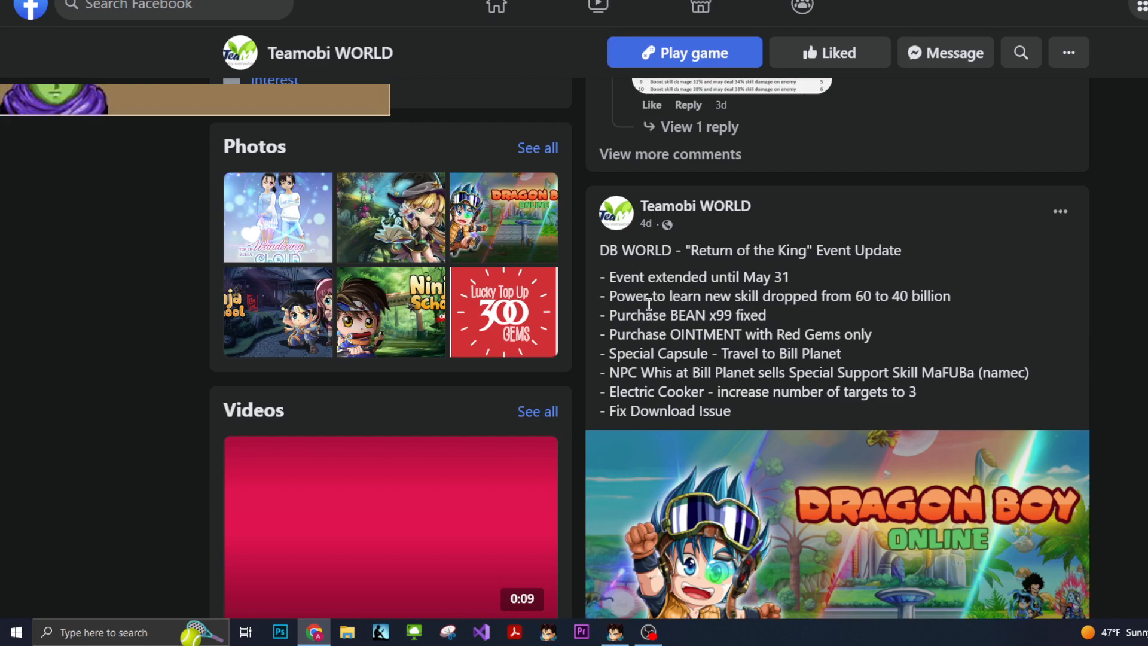
pyautogui.moveTo(603, 326)
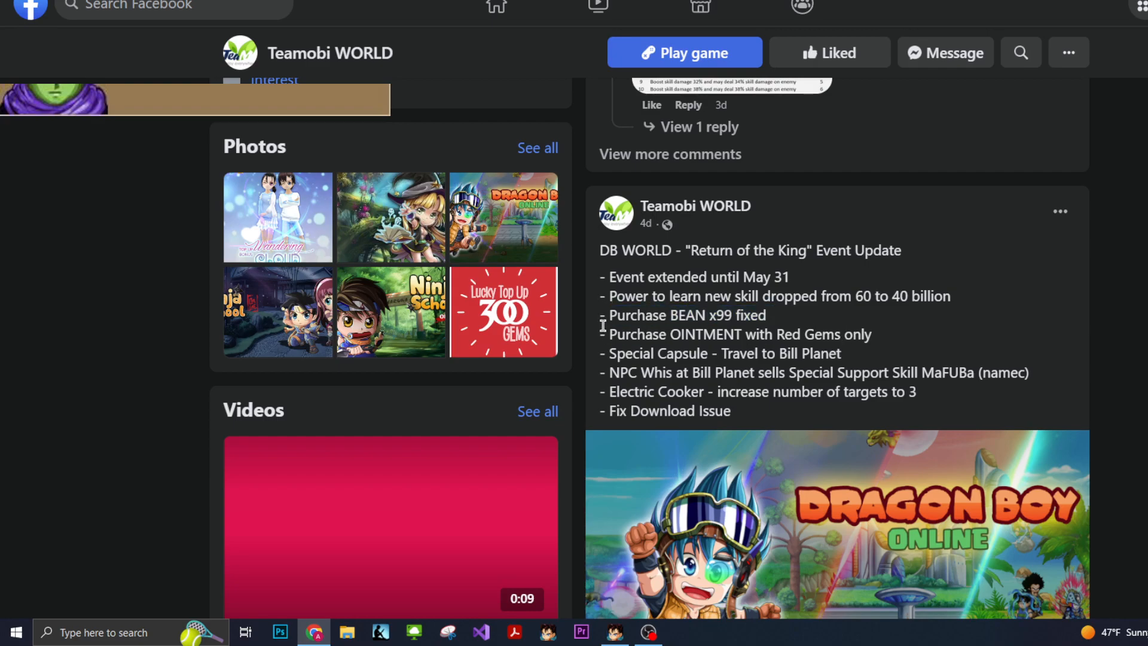
pyautogui.moveTo(664, 351)
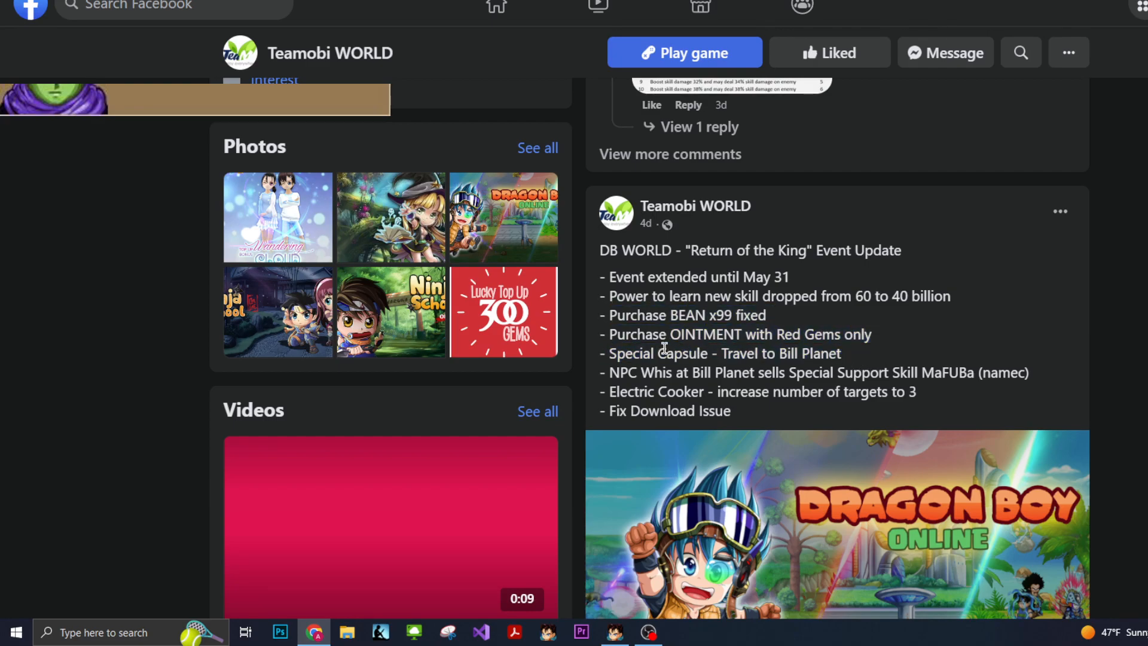
pyautogui.moveTo(638, 325)
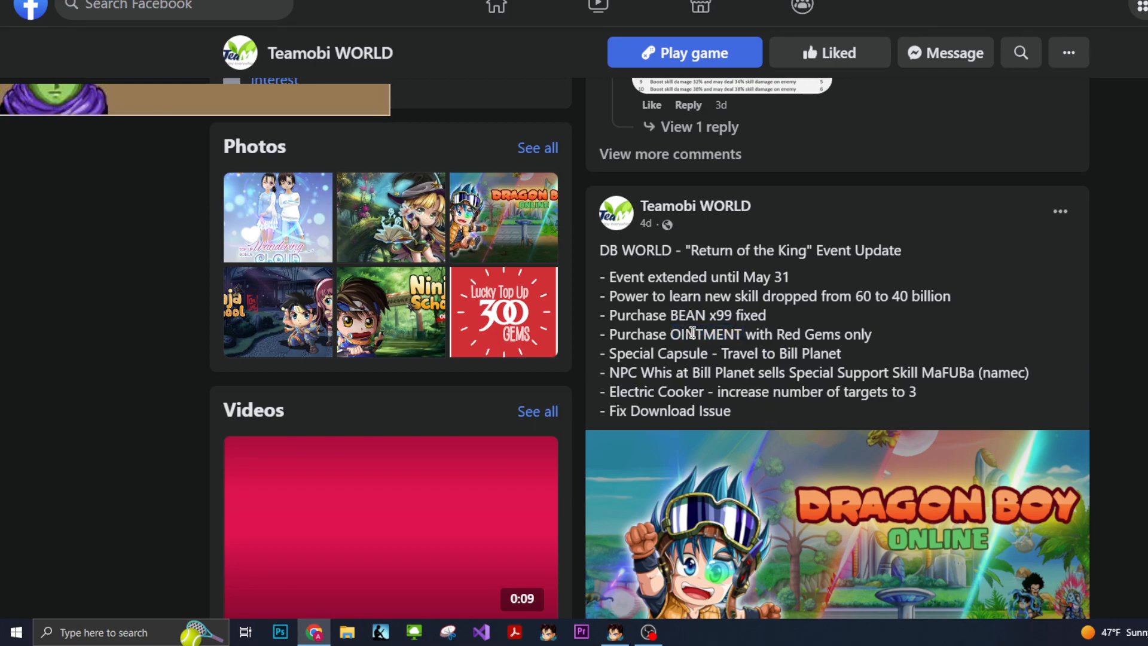
pyautogui.moveTo(799, 353)
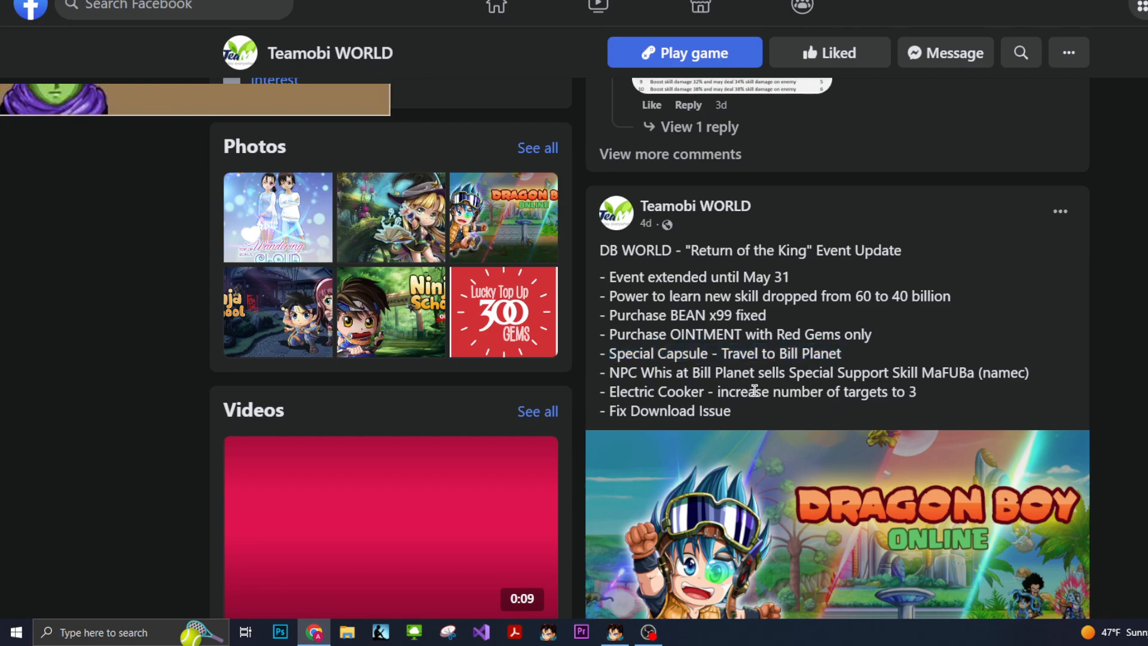
pyautogui.moveTo(558, 384)
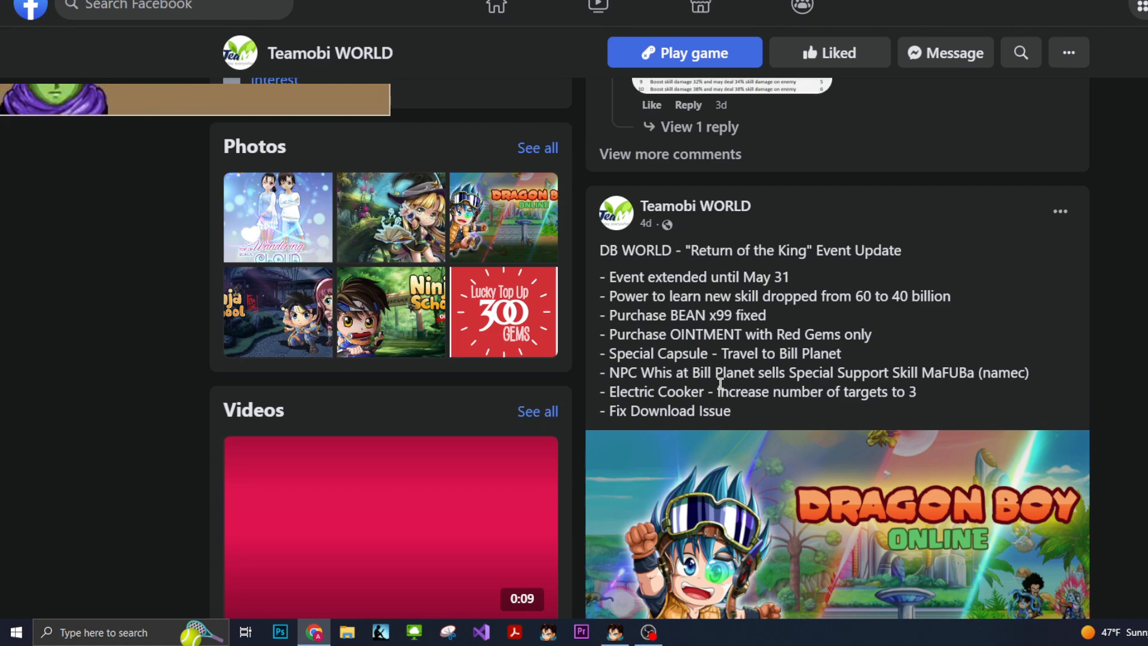
pyautogui.moveTo(729, 436)
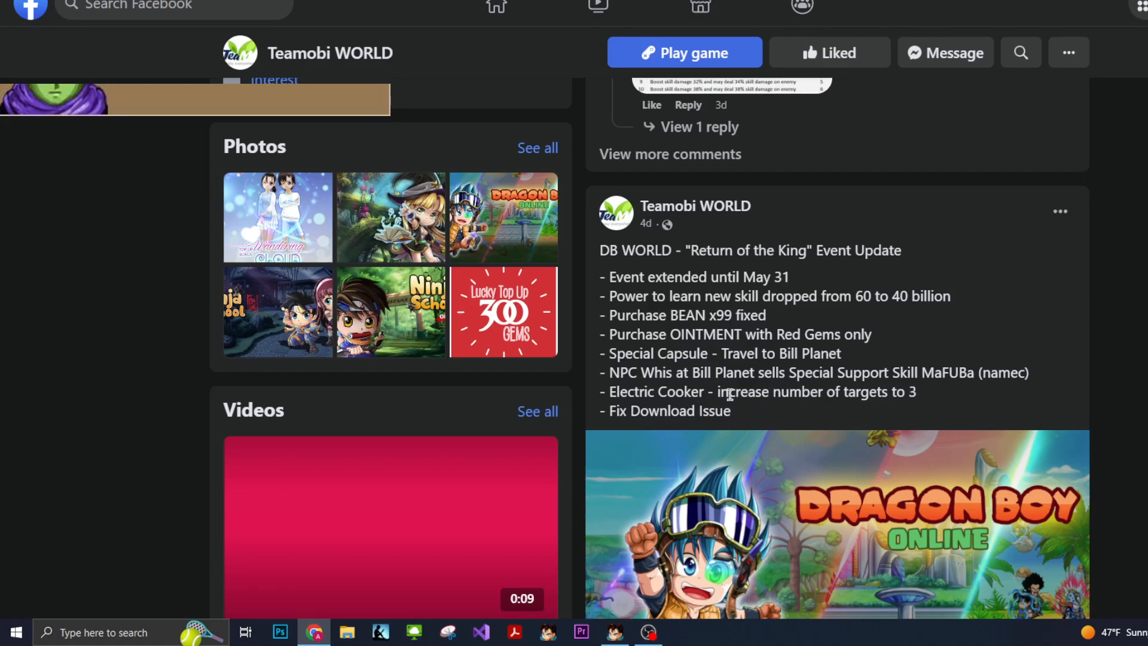
pyautogui.tripleClick(729, 391)
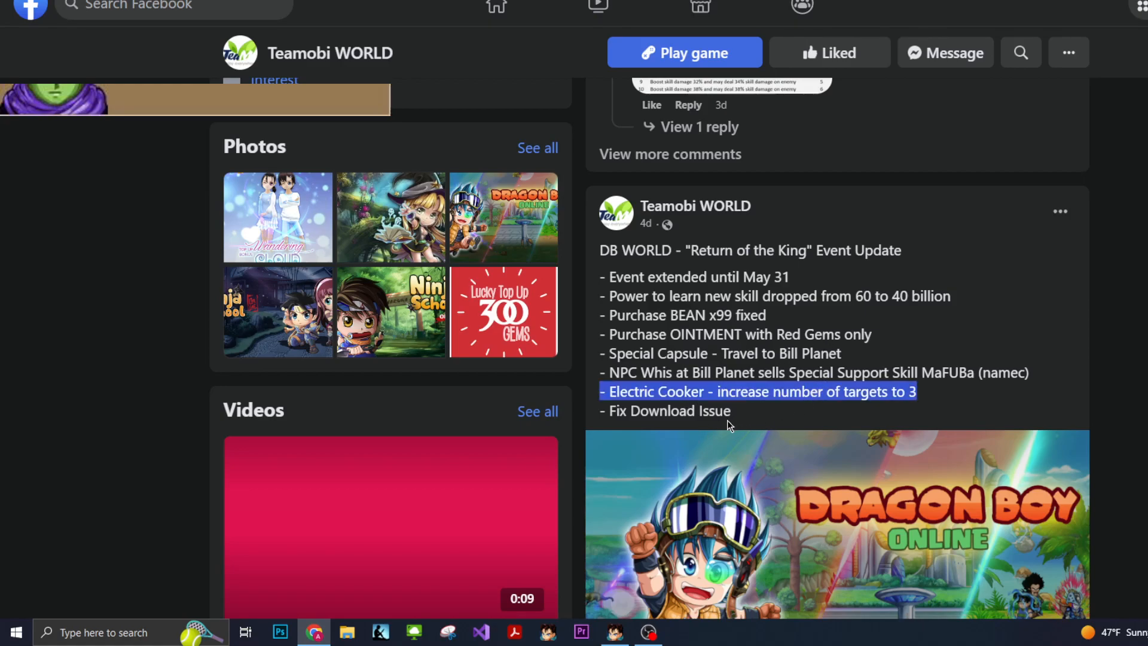
pyautogui.click(706, 359)
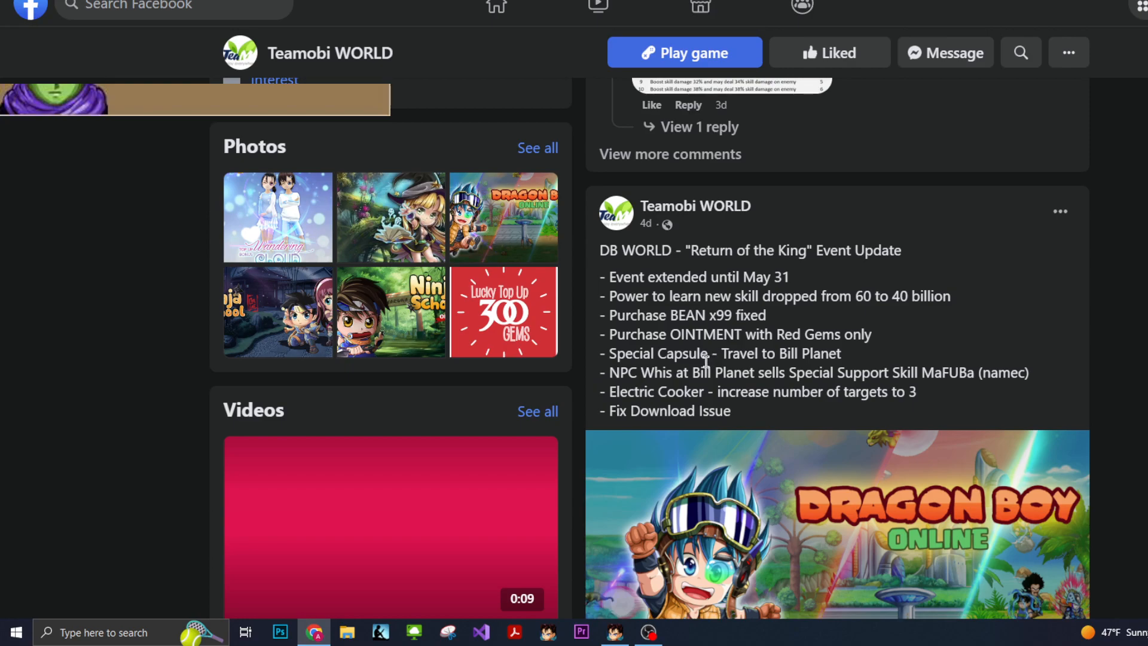
pyautogui.moveTo(726, 425)
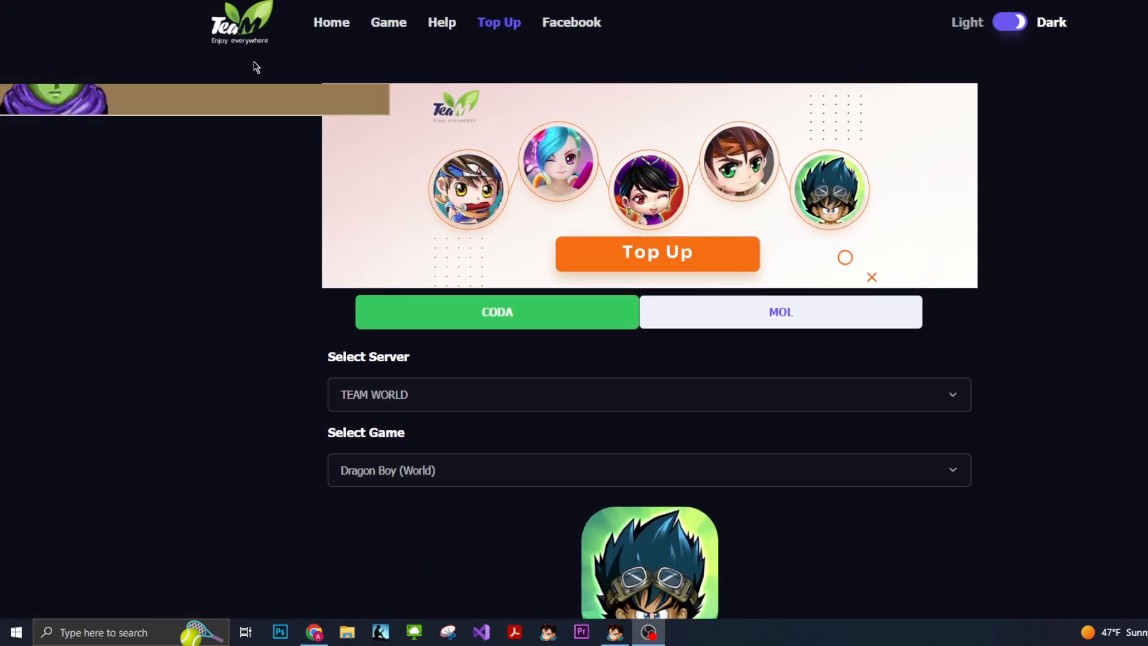
# Step: Go to the Teamobi website's Top Up page and scroll through its server, game, country, price and account fields
pyautogui.click(331, 21)
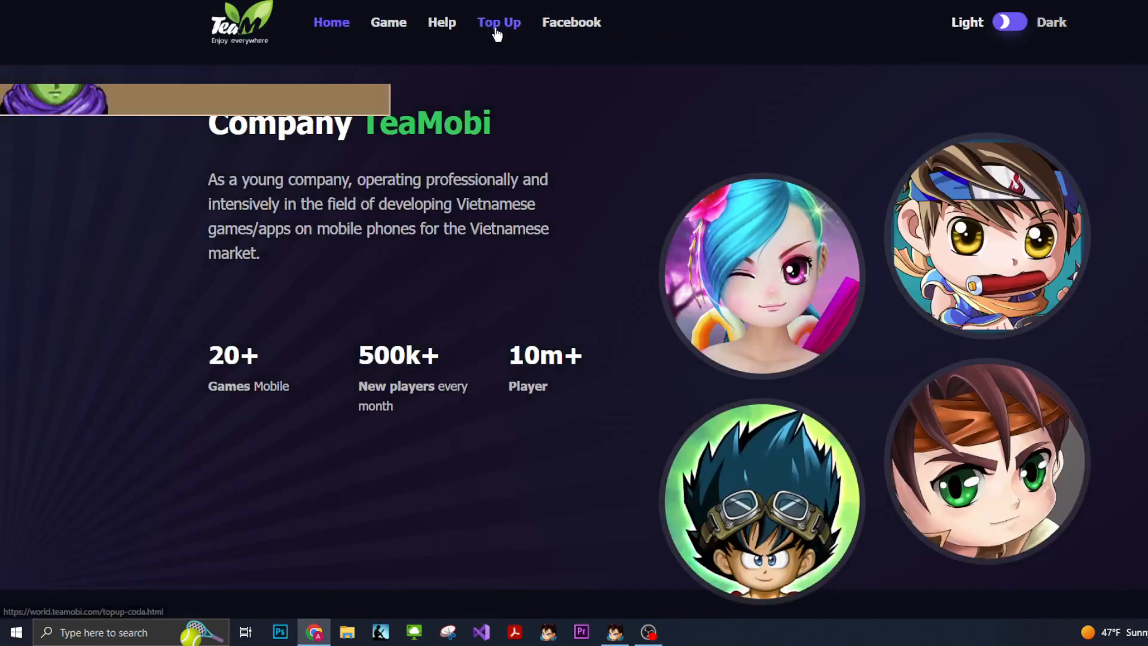
pyautogui.click(500, 22)
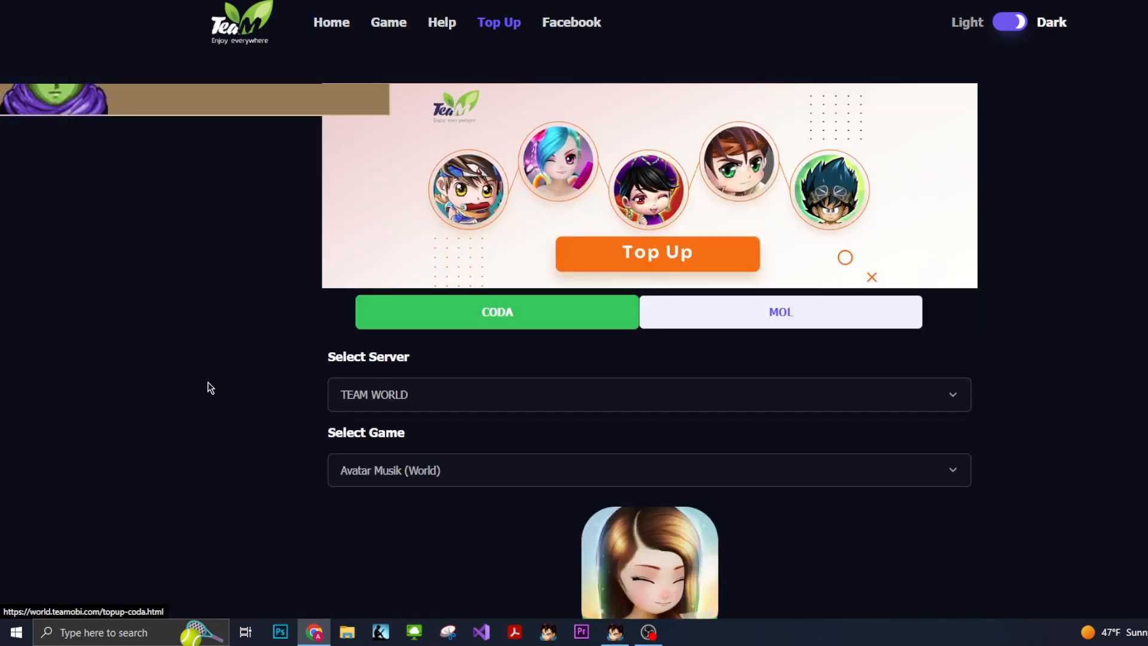
pyautogui.scroll(-3)
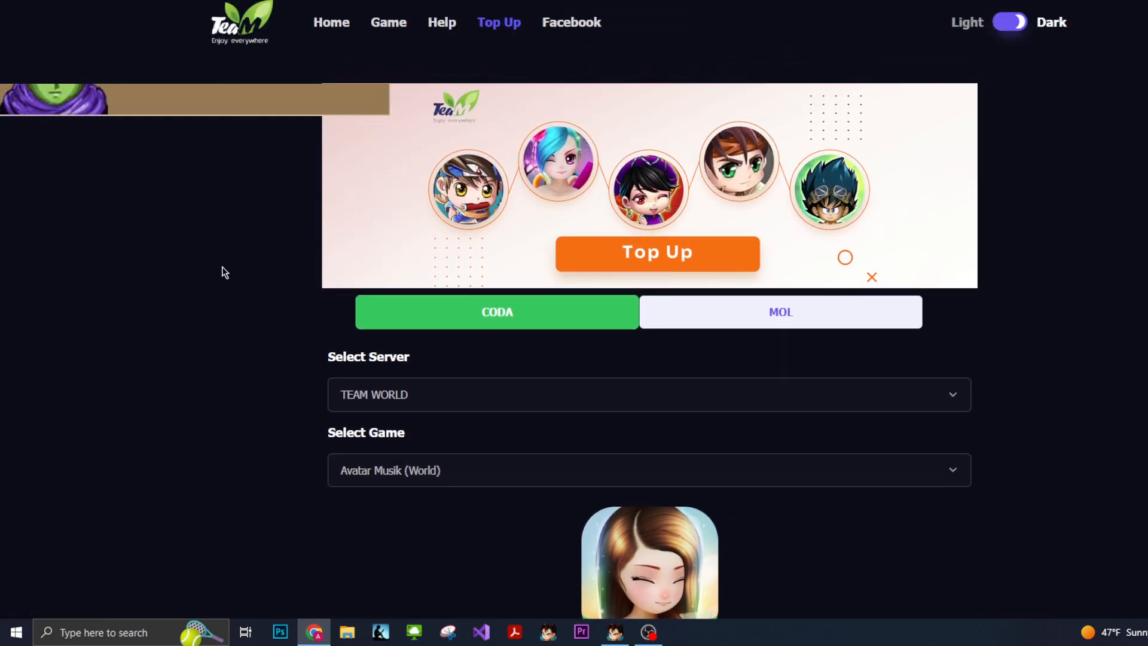
pyautogui.scroll(-3)
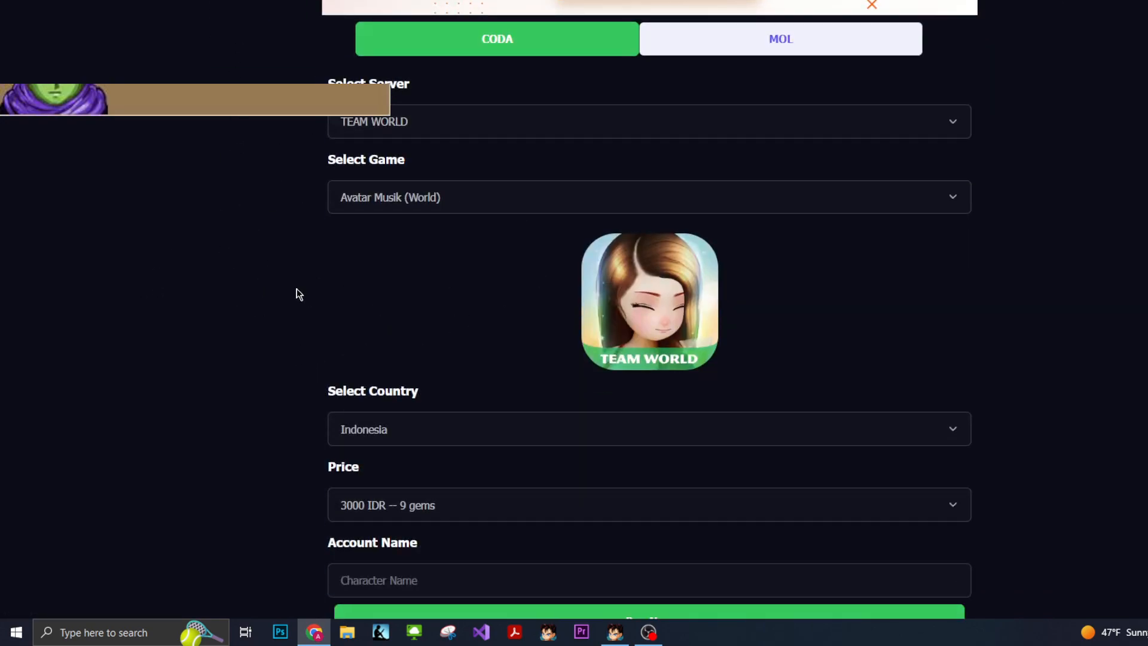
pyautogui.scroll(3)
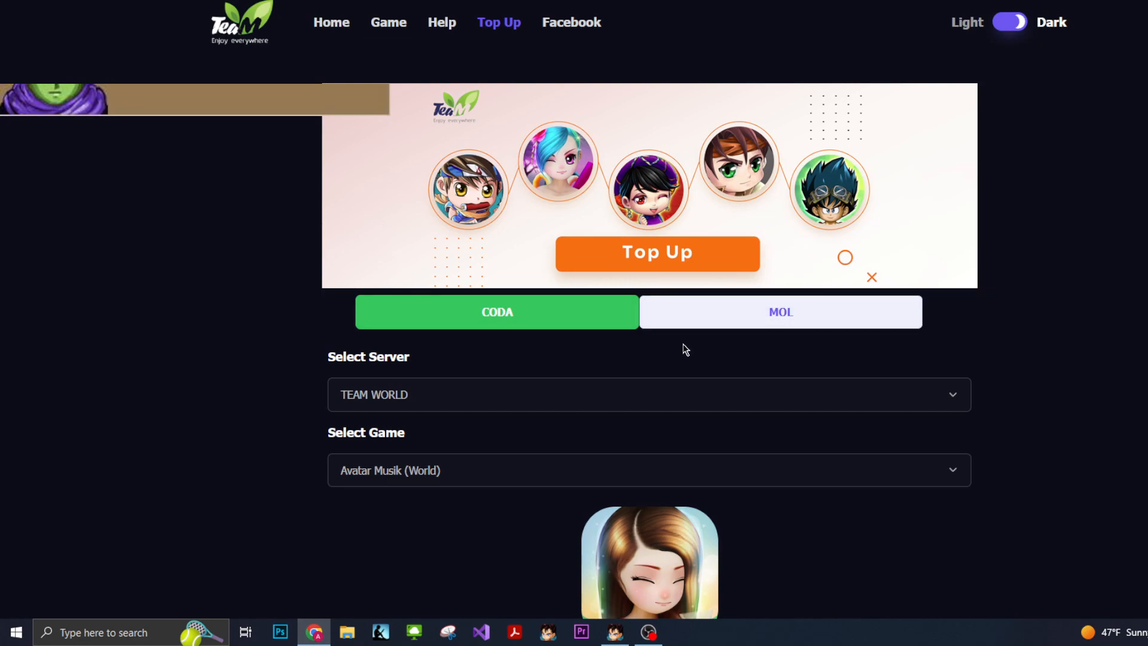
pyautogui.moveTo(731, 388)
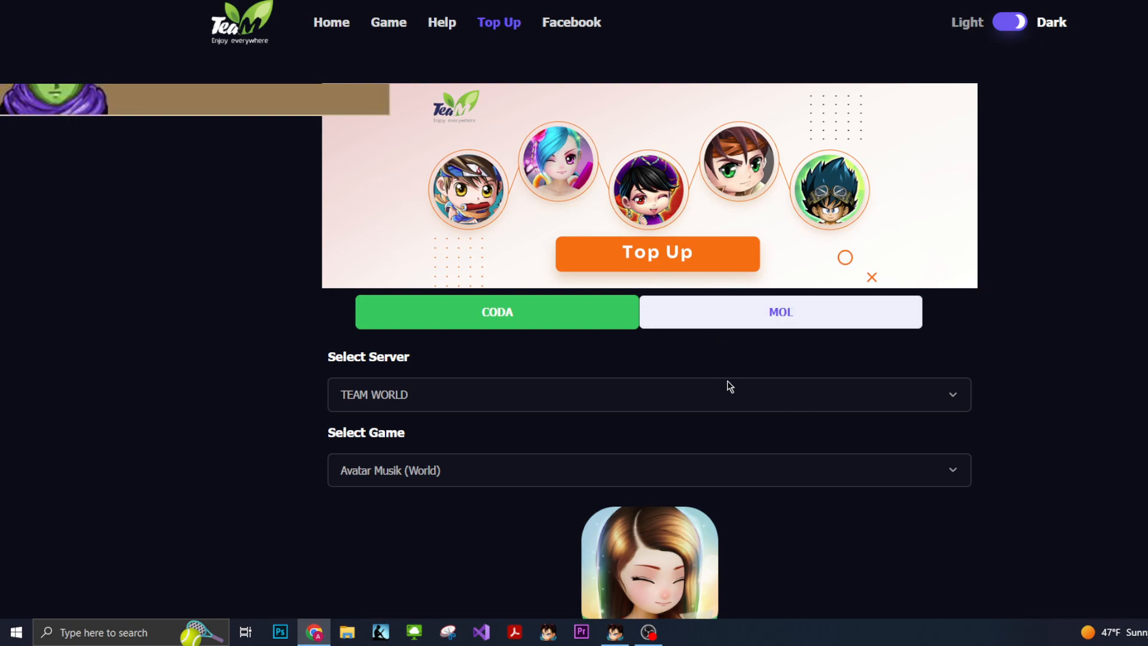
pyautogui.scroll(-3)
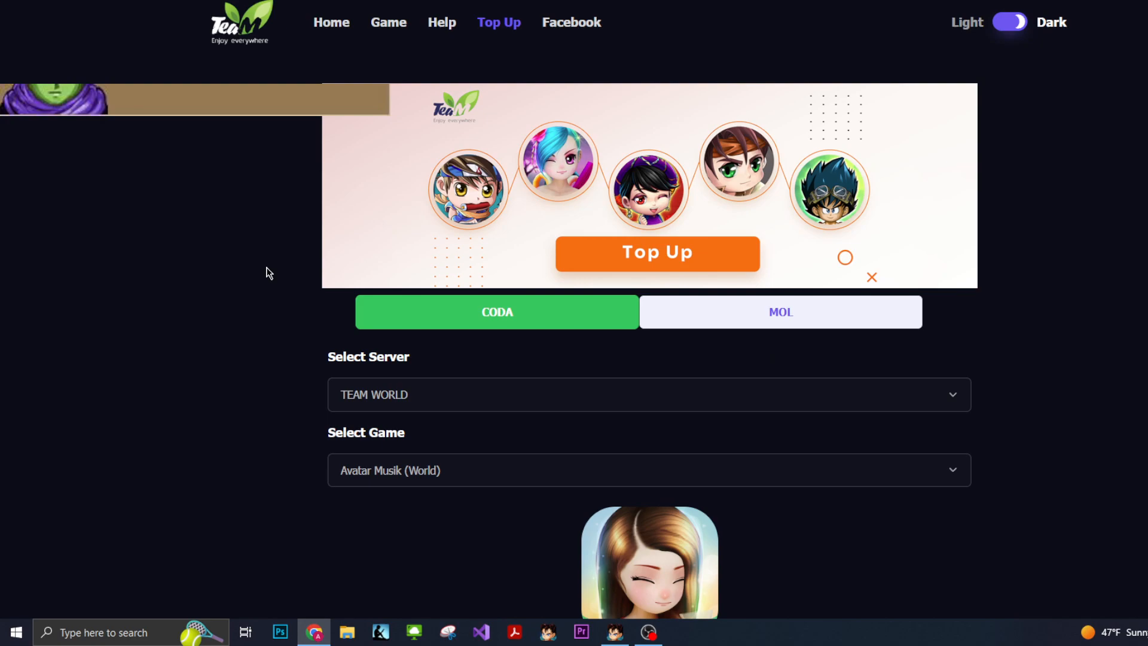
pyautogui.moveTo(310, 320)
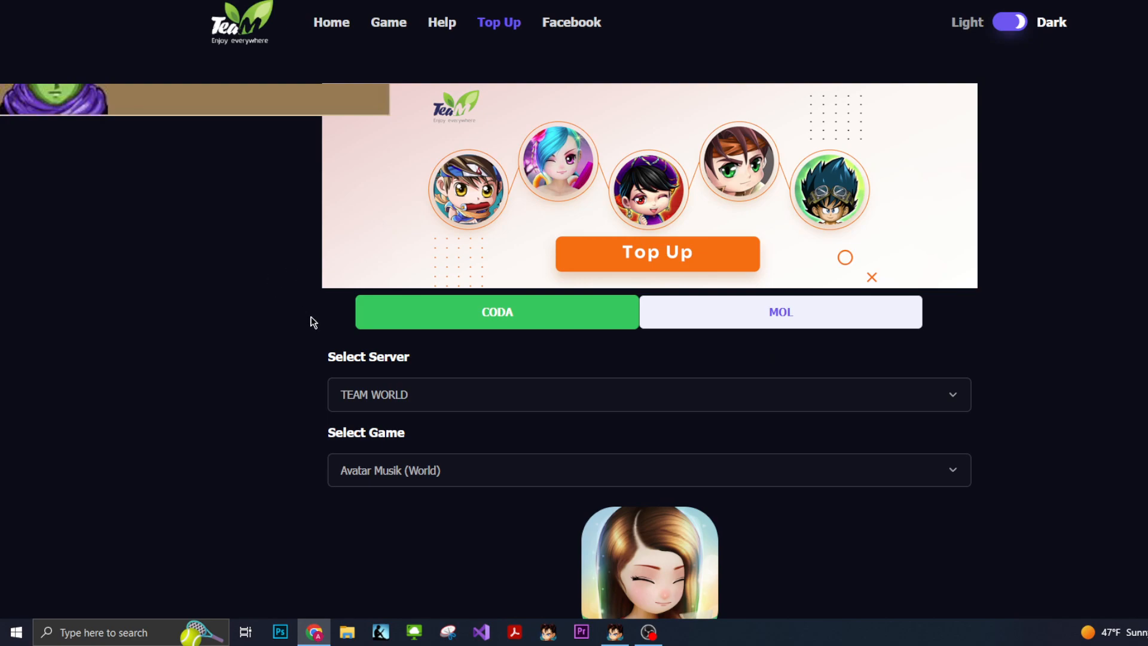
pyautogui.scroll(-3)
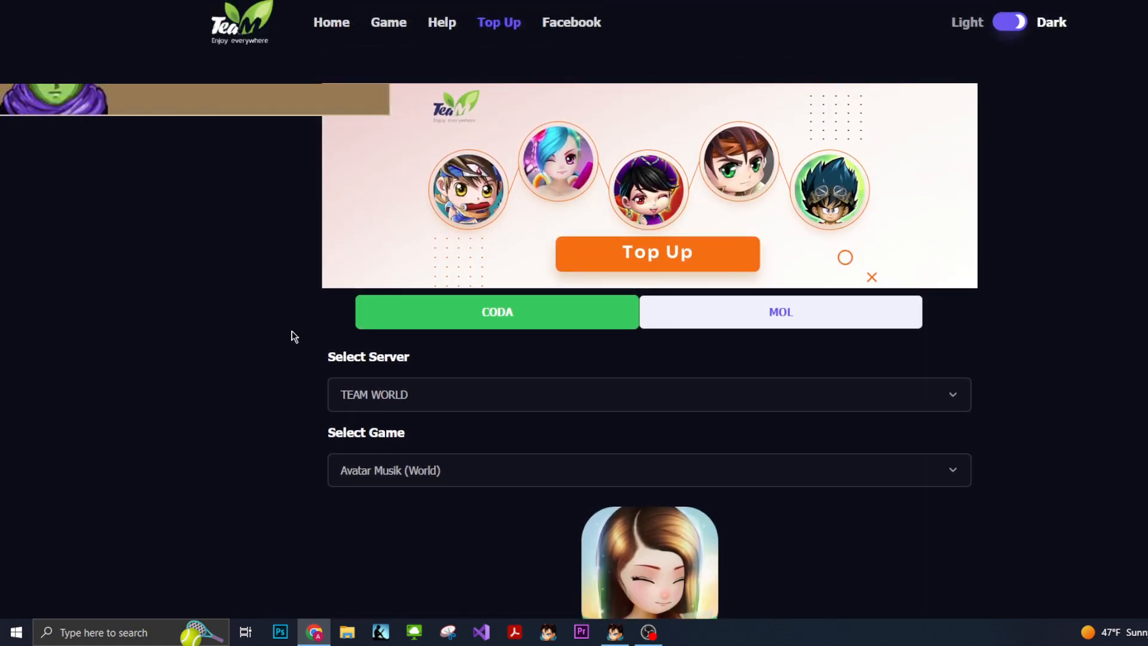
pyautogui.moveTo(612, 315)
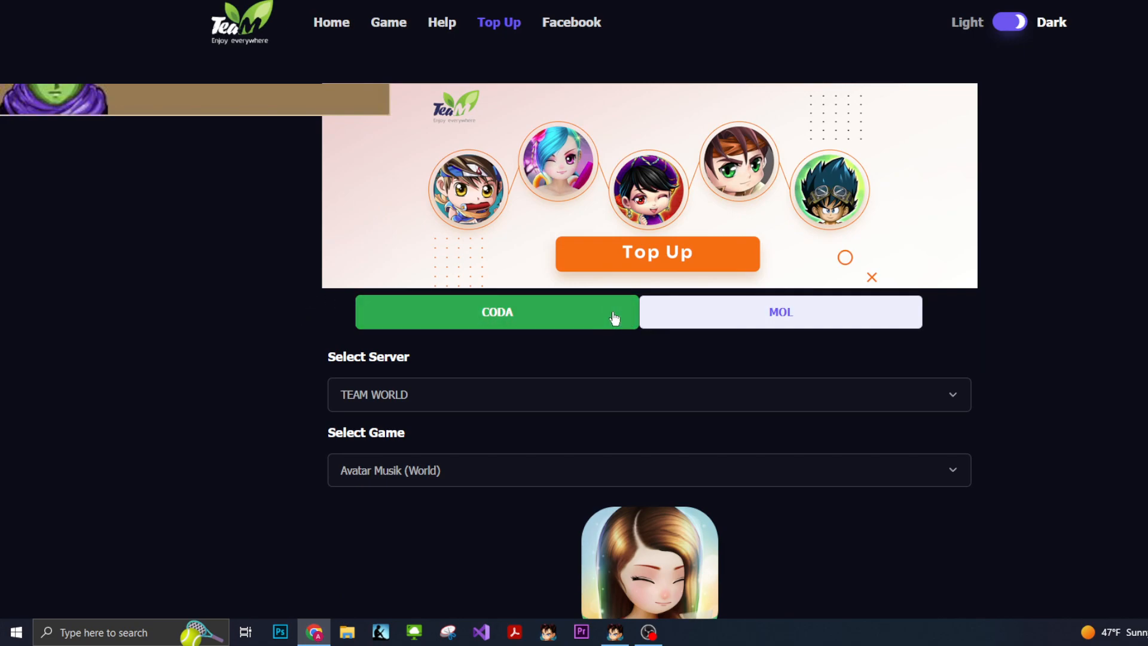
pyautogui.moveTo(615, 342)
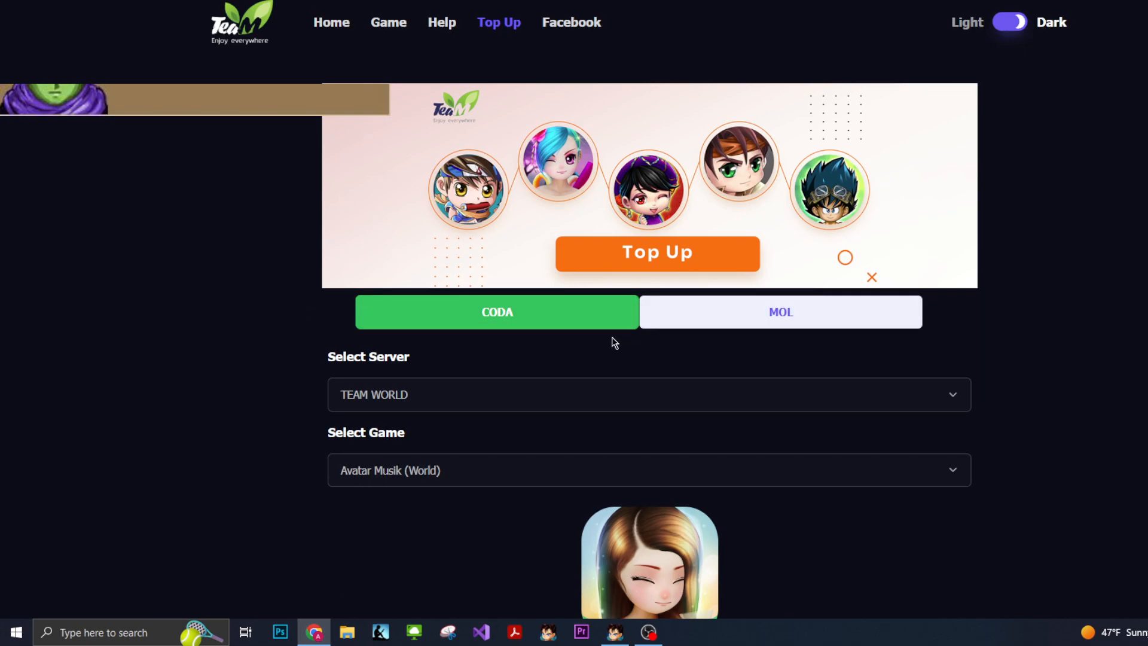
pyautogui.moveTo(305, 289)
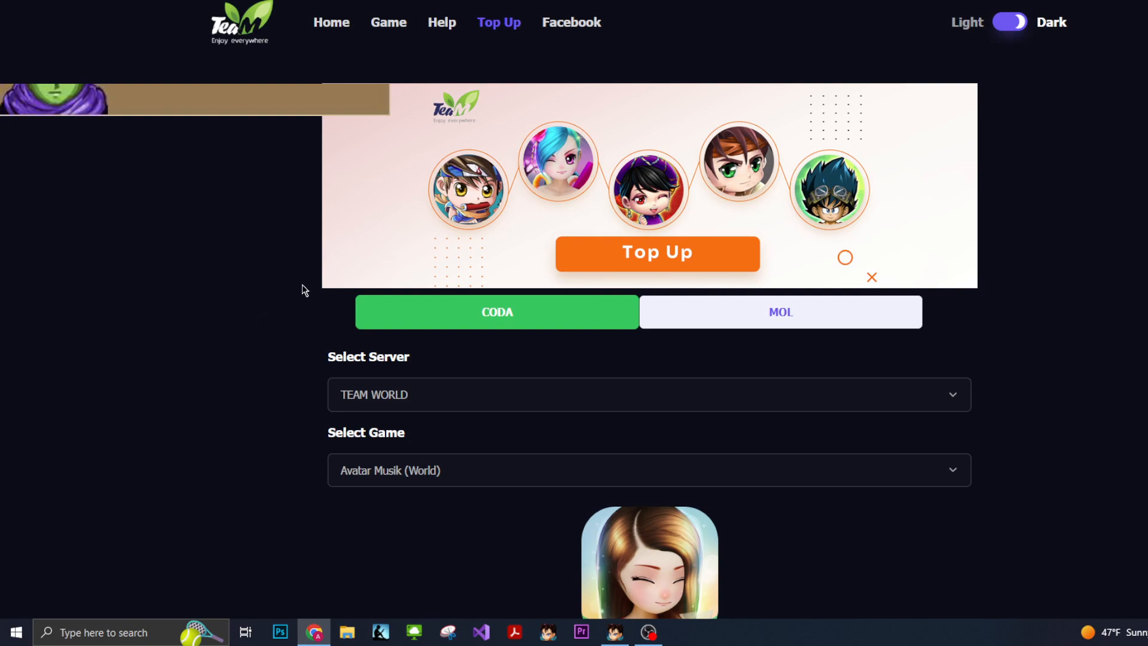
pyautogui.moveTo(827, 337)
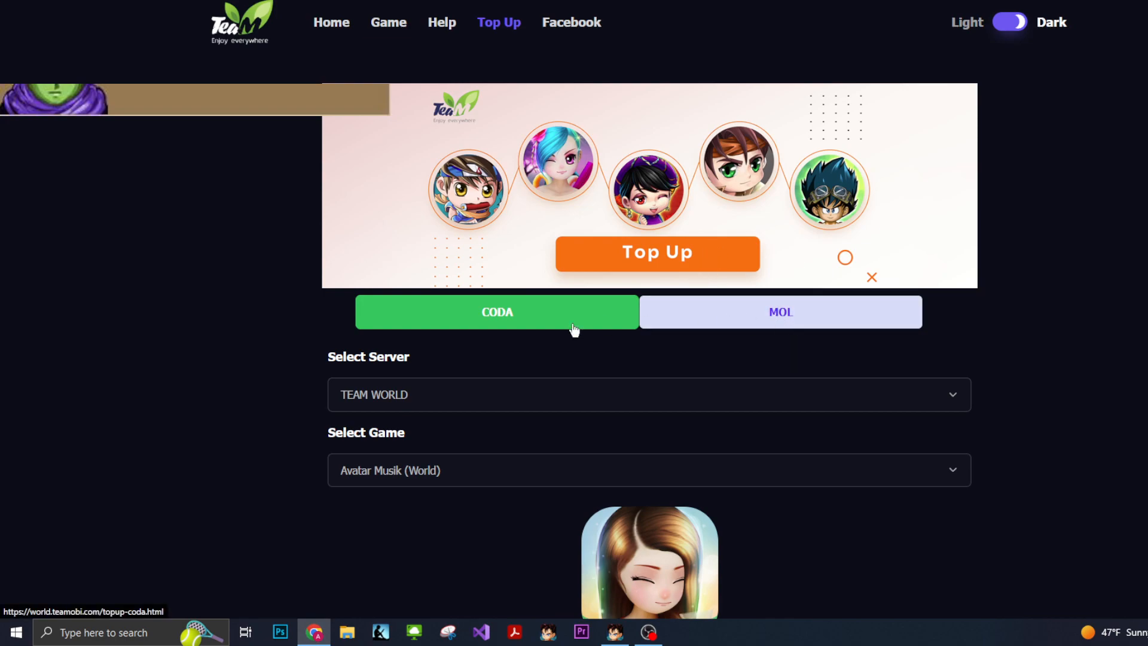
pyautogui.scroll(-3)
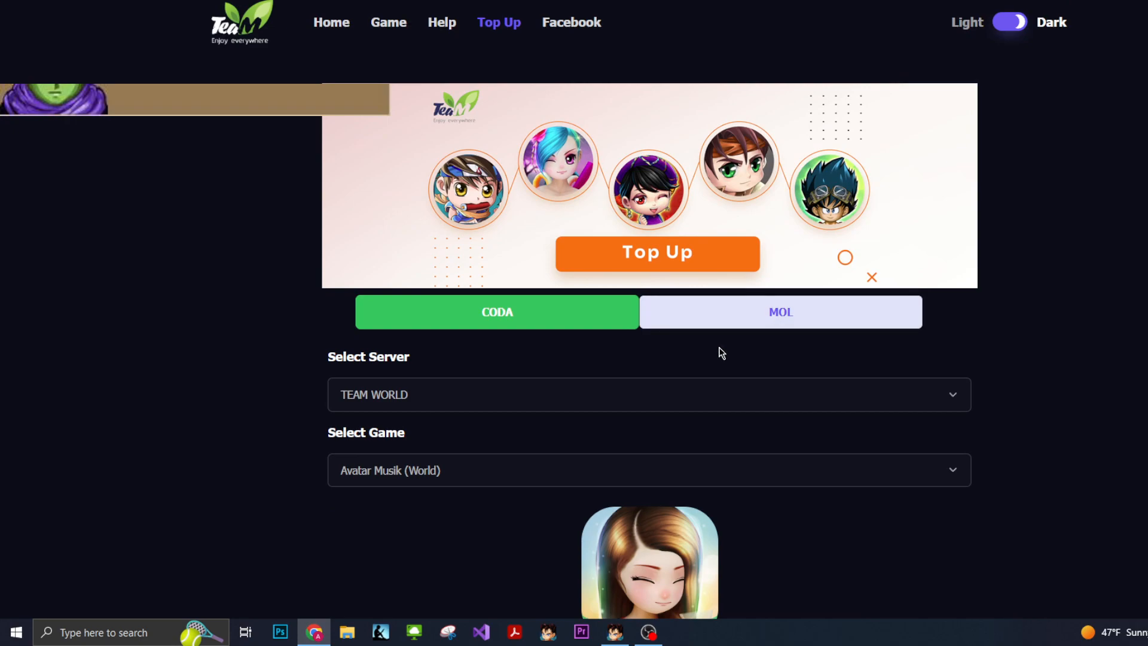
pyautogui.scroll(-3)
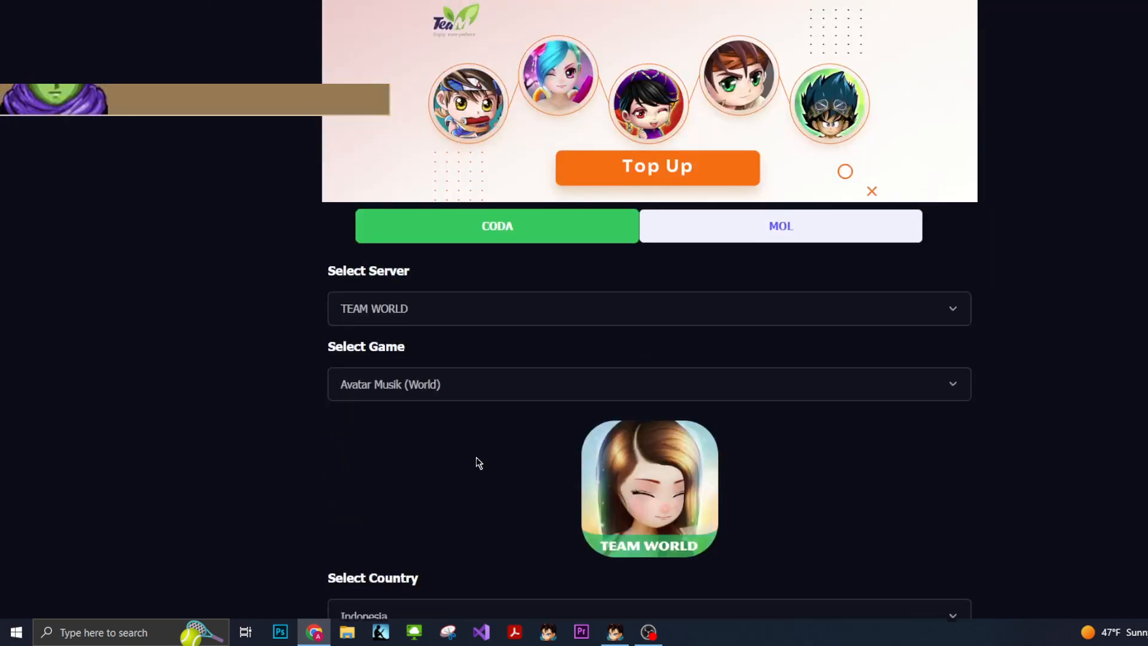
pyautogui.scroll(3)
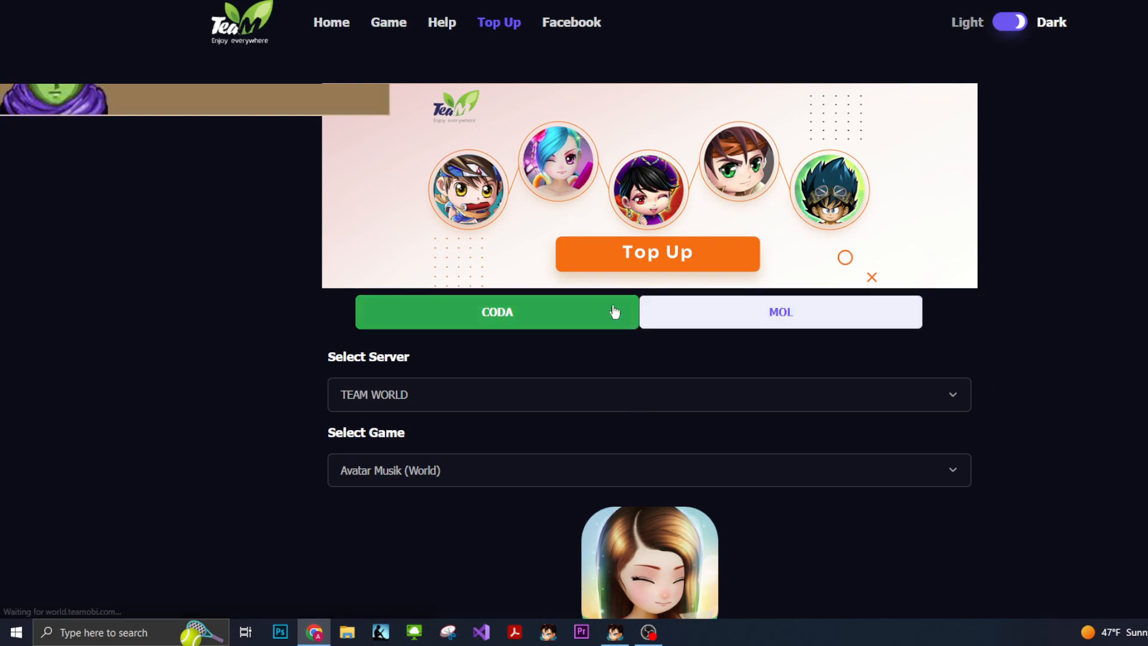
pyautogui.moveTo(443, 36)
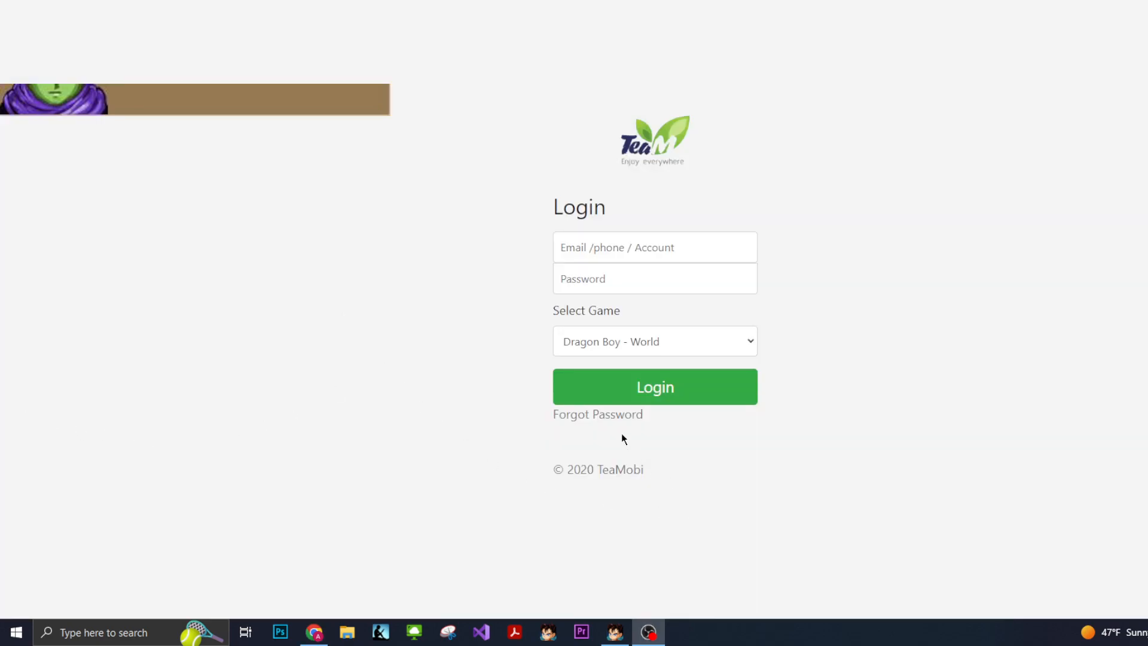
pyautogui.moveTo(631, 434)
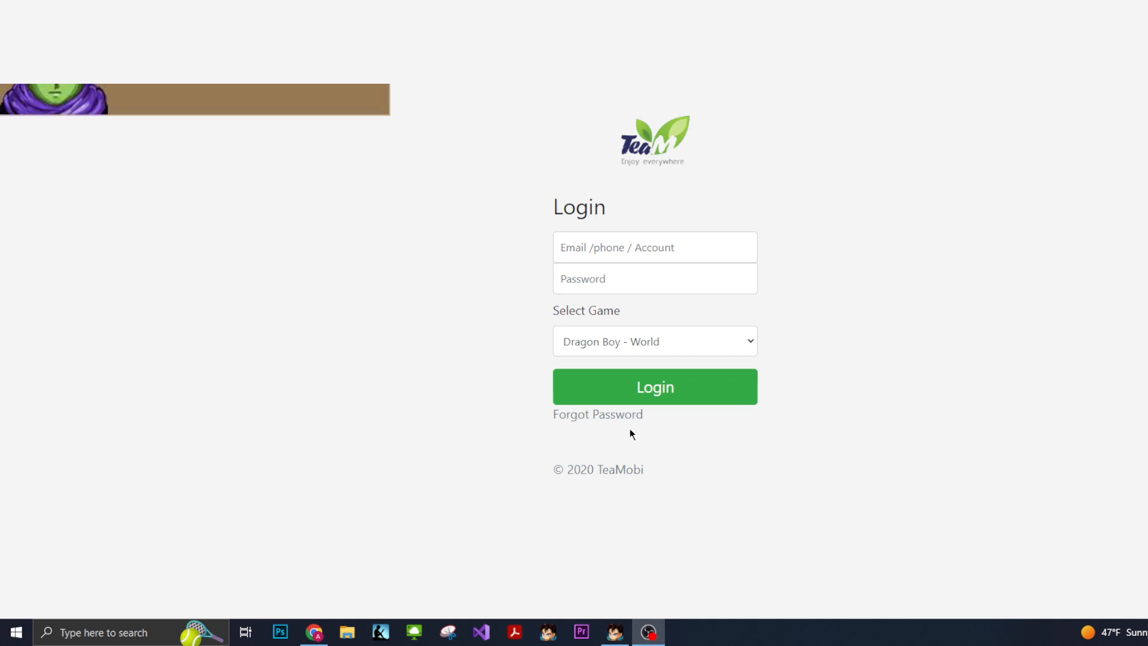
pyautogui.moveTo(1035, 324)
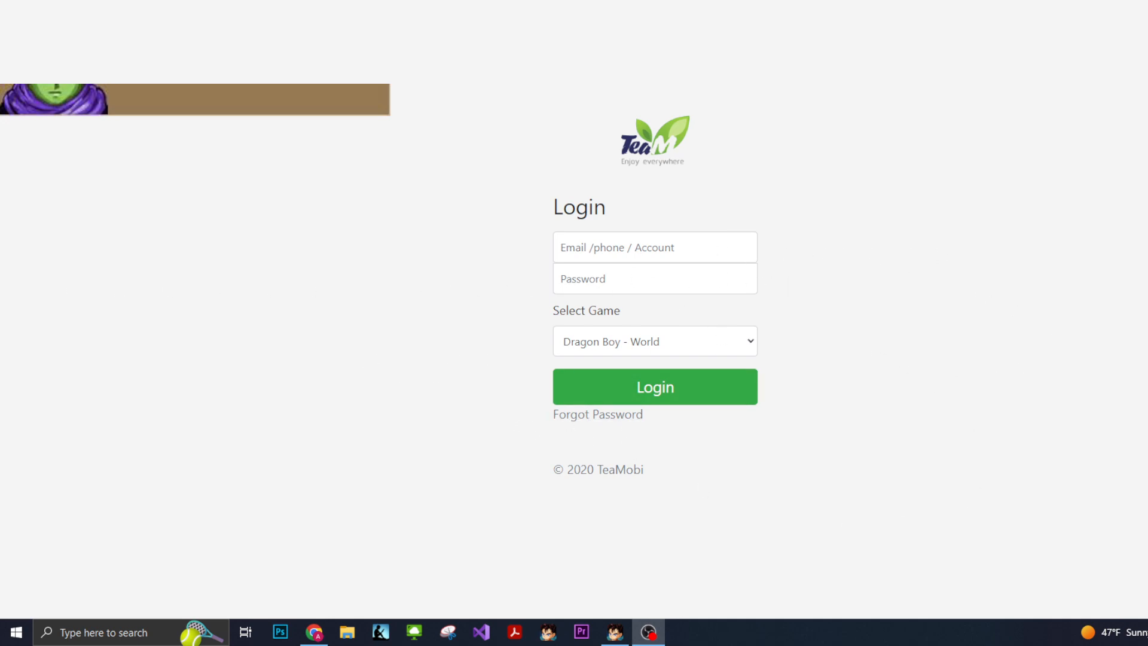
pyautogui.moveTo(362, 305)
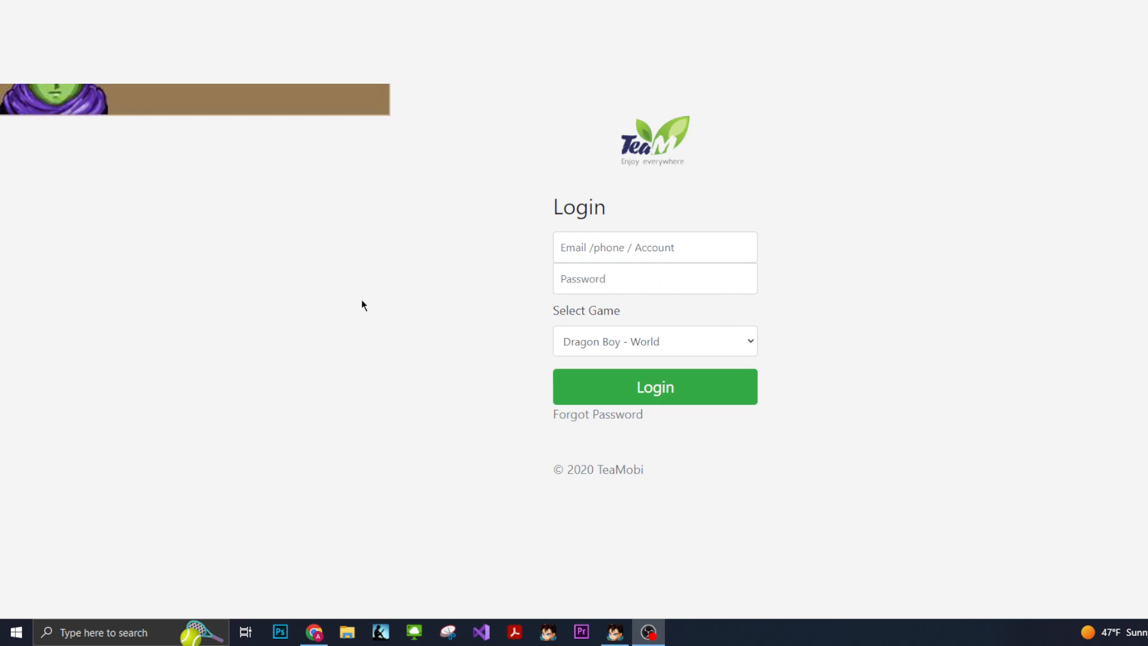
pyautogui.moveTo(299, 268)
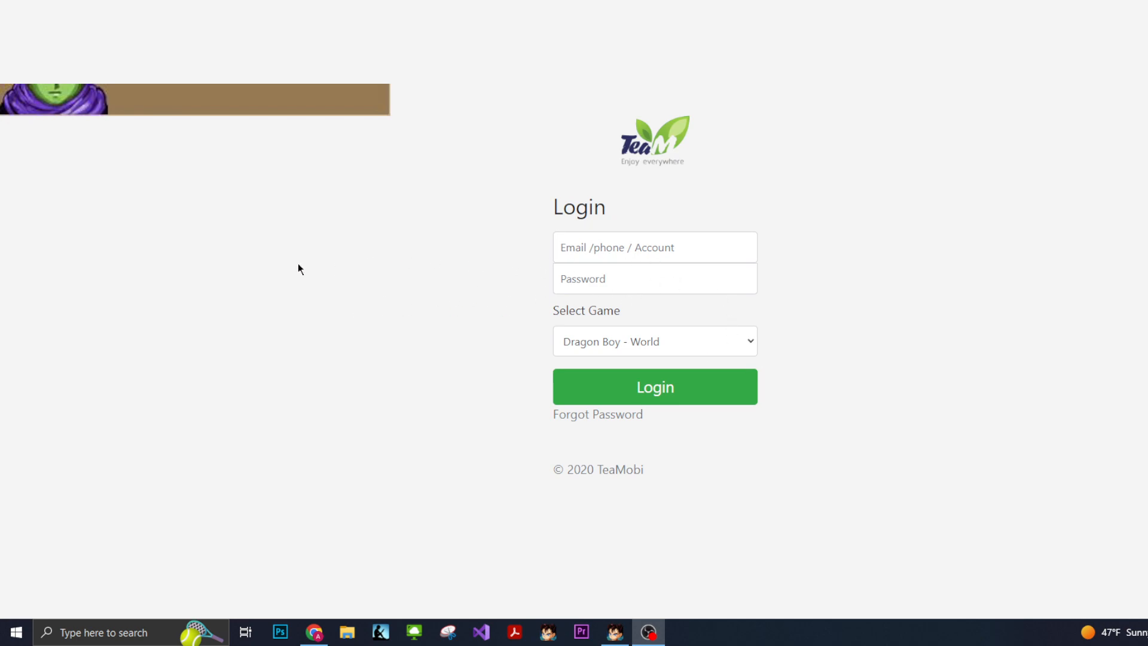
# Step: Sign in on the TeaMobi login page with Dragon Boy - World selected
pyautogui.click(655, 386)
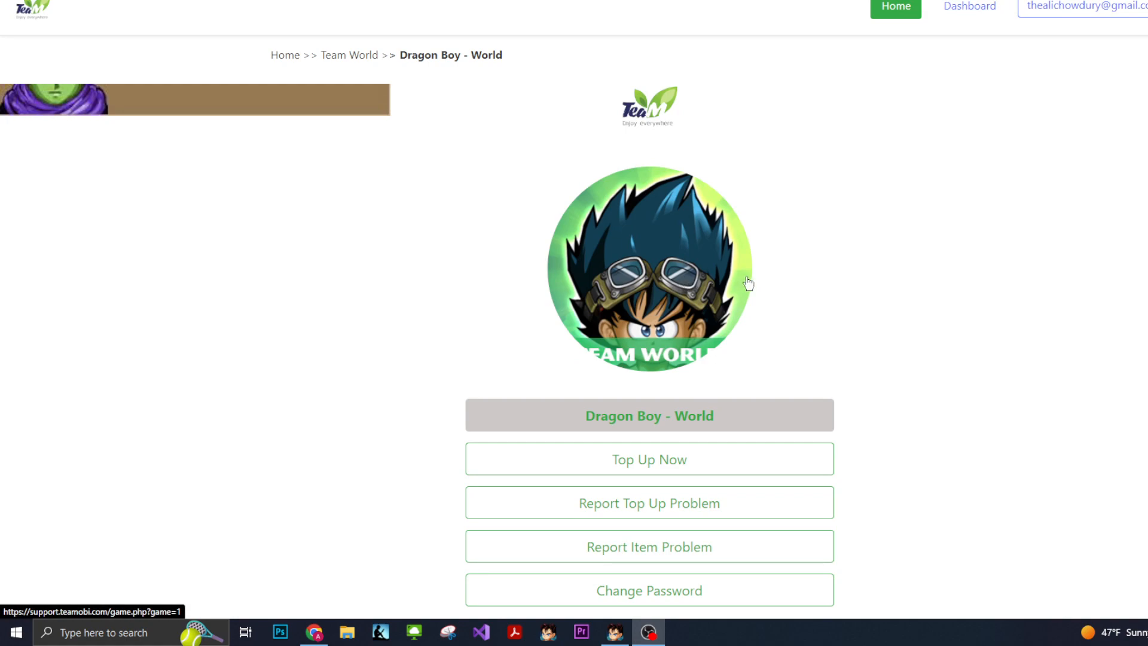
pyautogui.moveTo(884, 427)
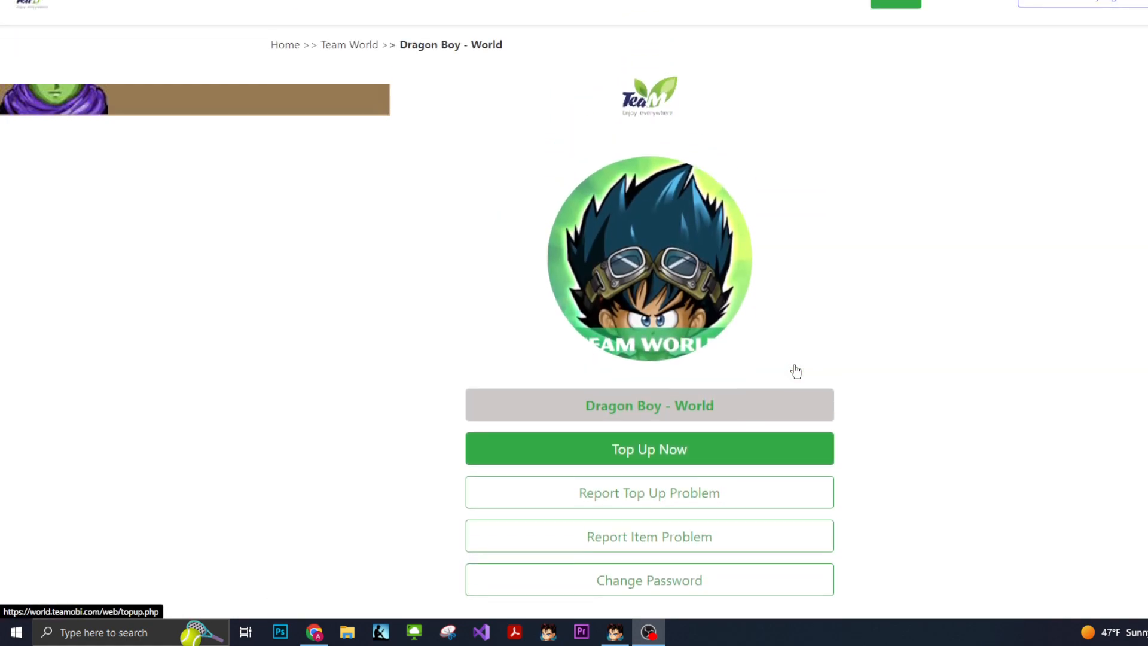
# Step: Scroll the Dragon Boy - World support dashboard down to its footer of game listings
pyautogui.scroll(-3)
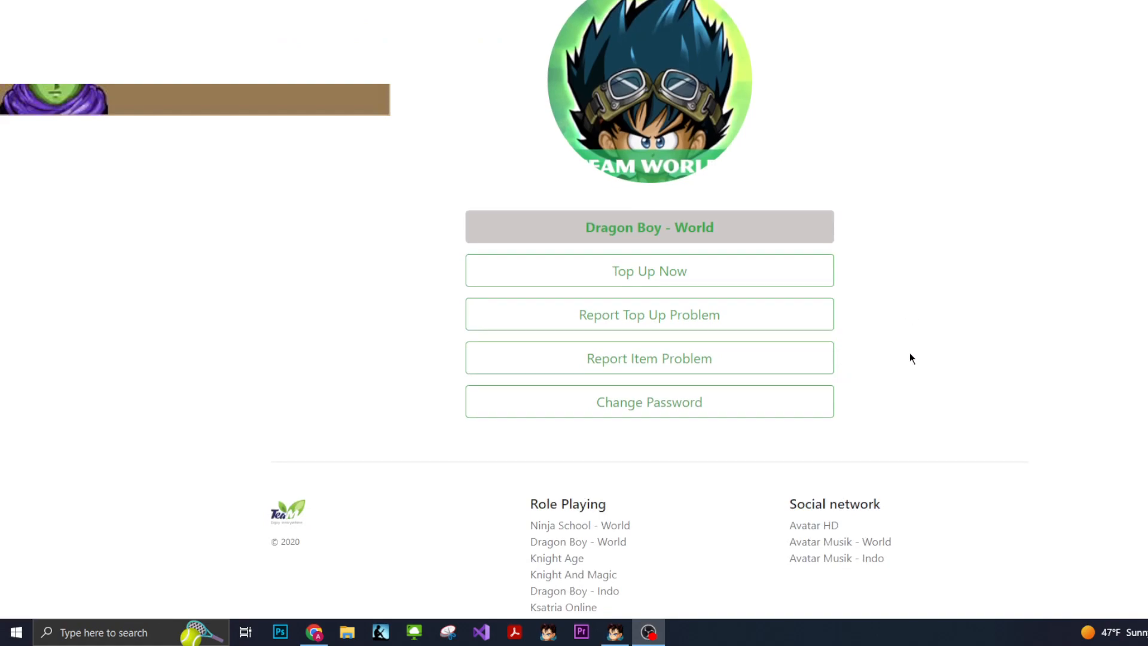
pyautogui.scroll(-3)
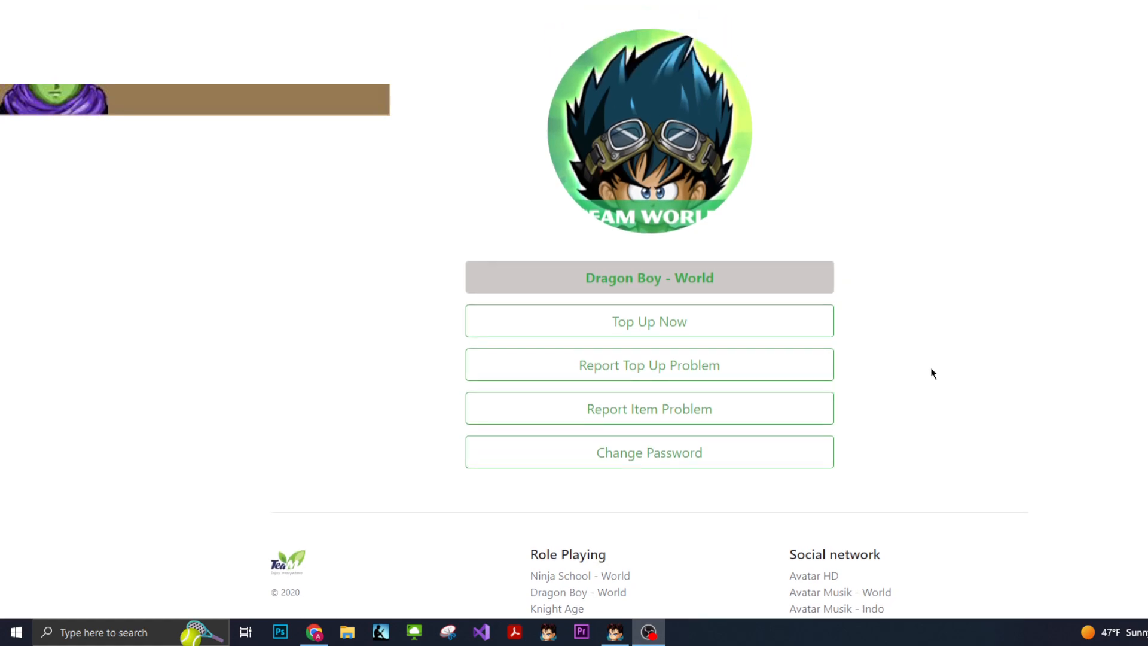
pyautogui.moveTo(906, 319)
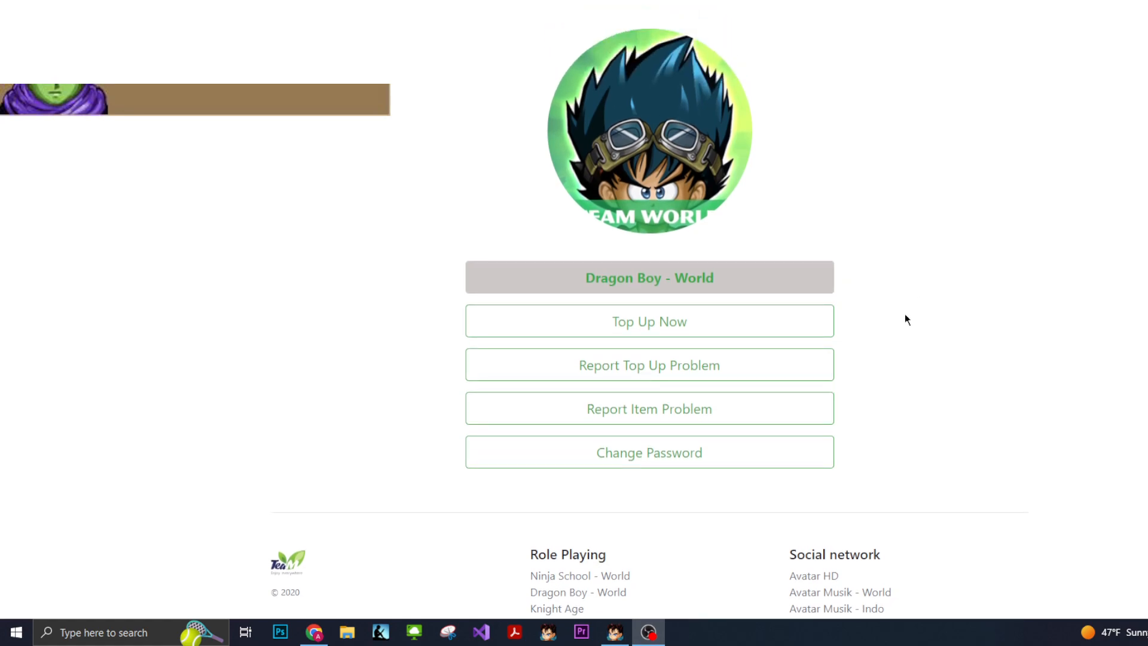
pyautogui.moveTo(887, 359)
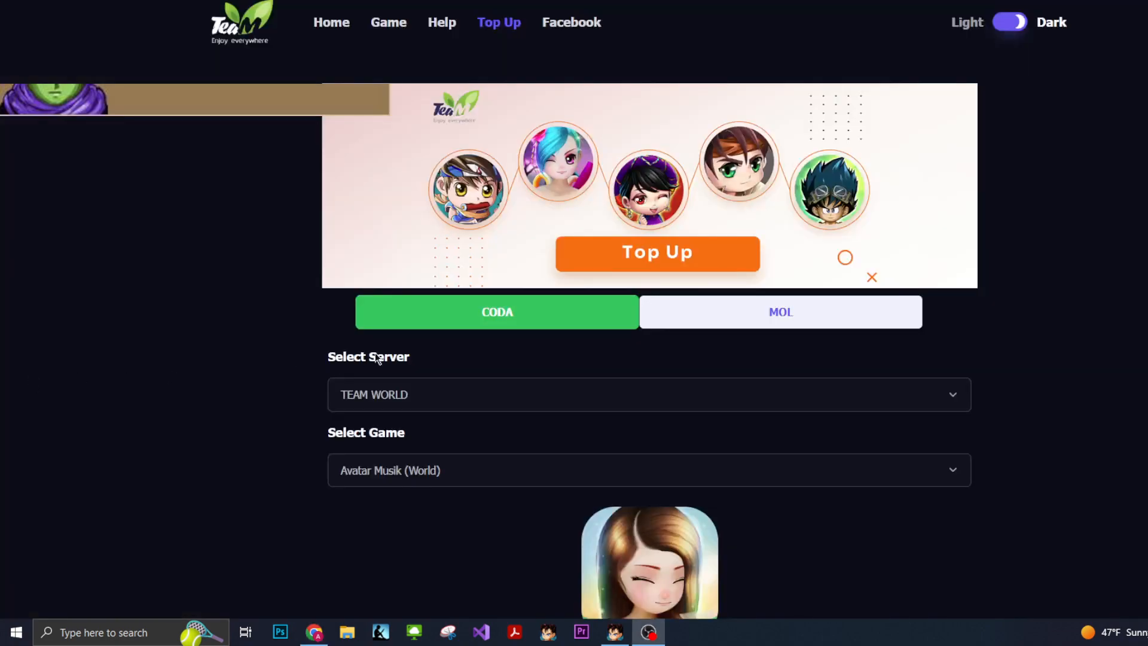
pyautogui.moveTo(674, 375)
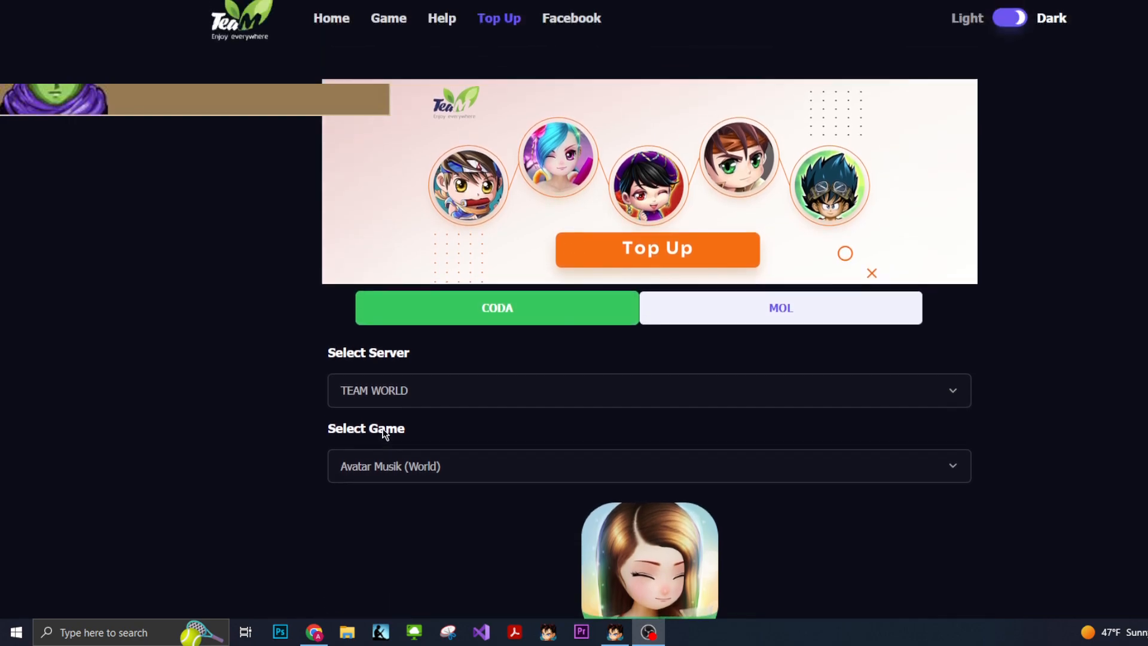
# Step: Scroll the Top Up page showing TEAM WORLD server and Avatar Musik (World) game
pyautogui.scroll(-3)
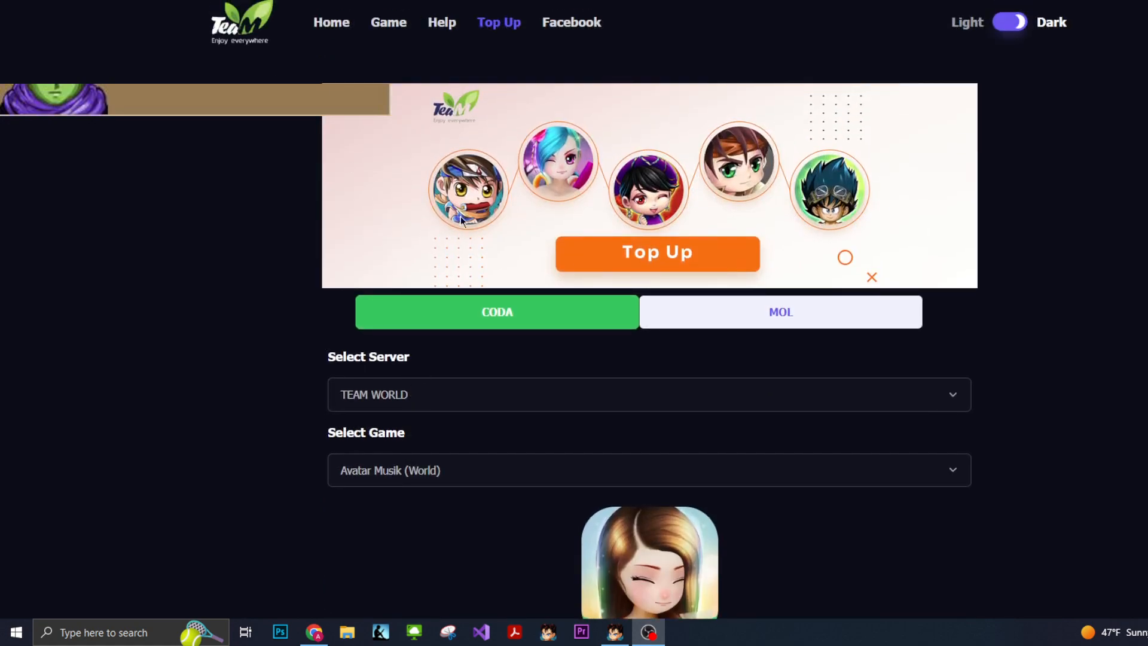
pyautogui.moveTo(625, 349)
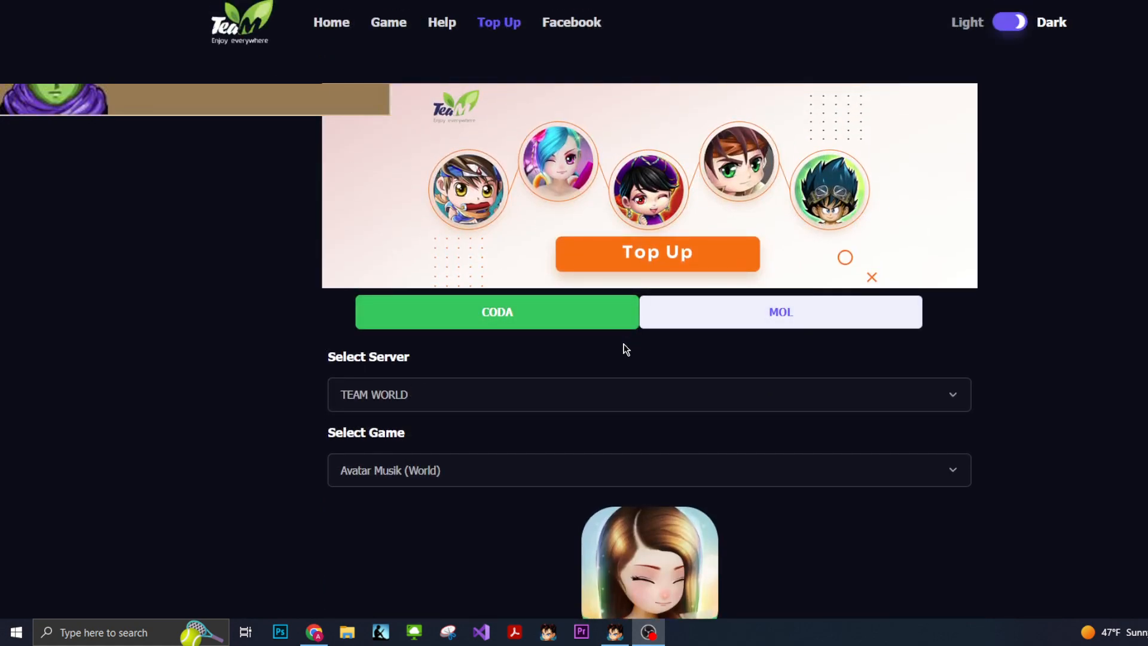
pyautogui.moveTo(456, 235)
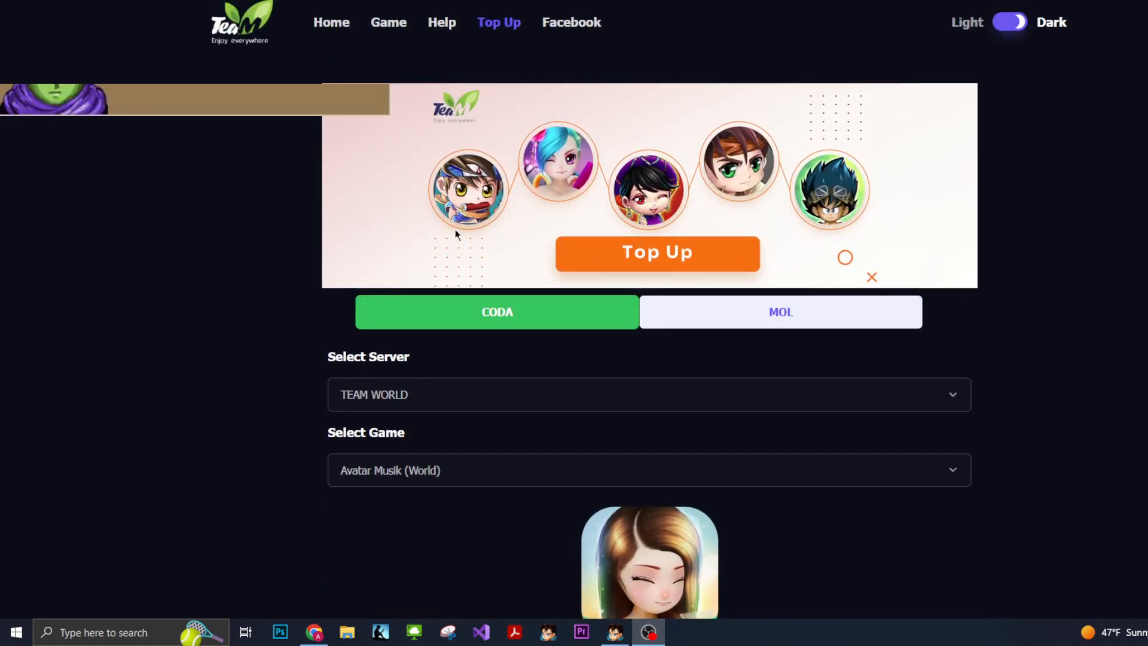
pyautogui.scroll(-3)
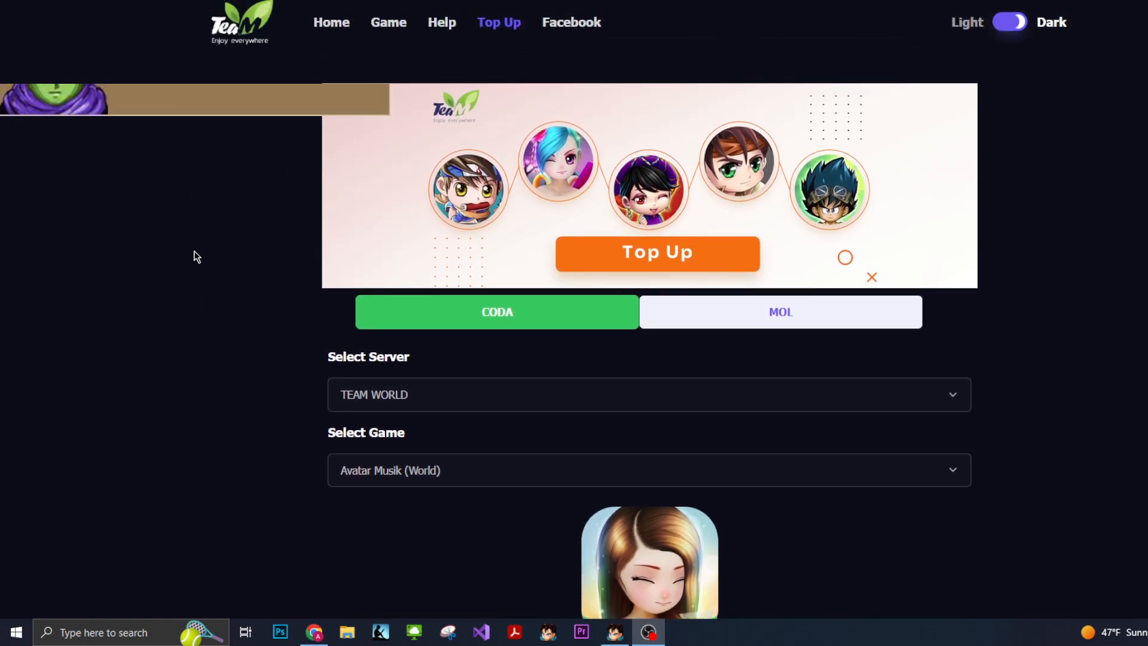
pyautogui.moveTo(127, 290)
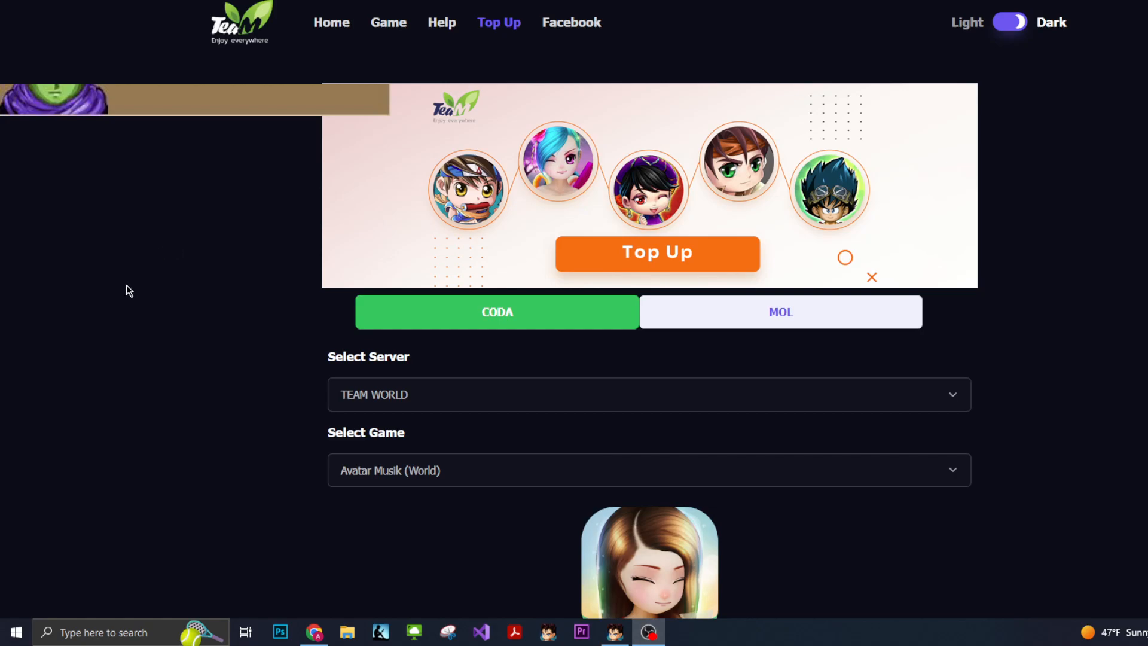